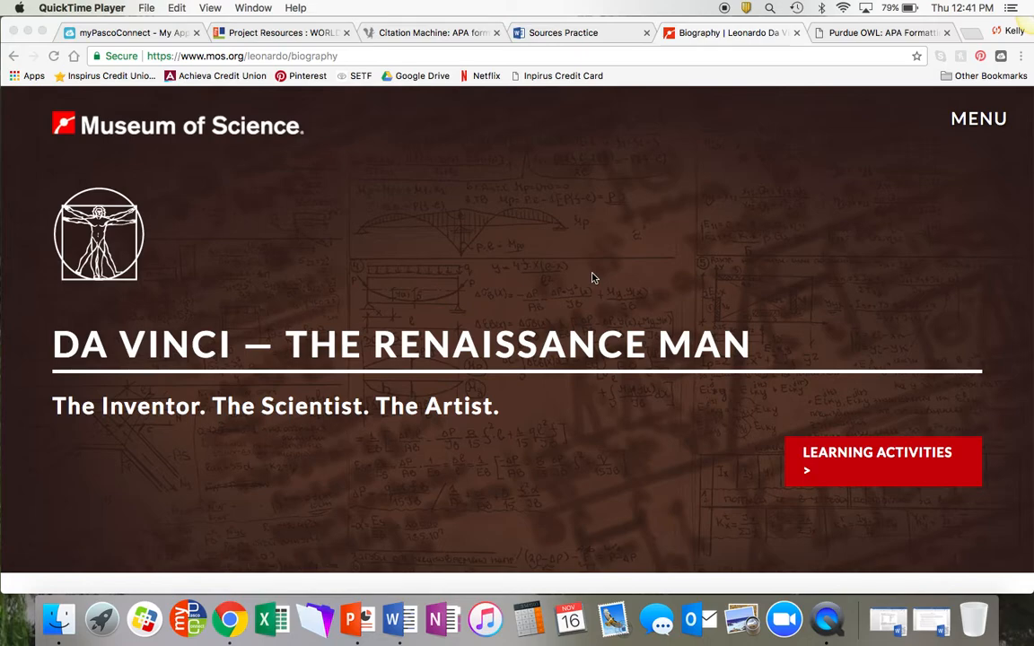
{"action": "mouse_move", "coordinate": [299, 216]}
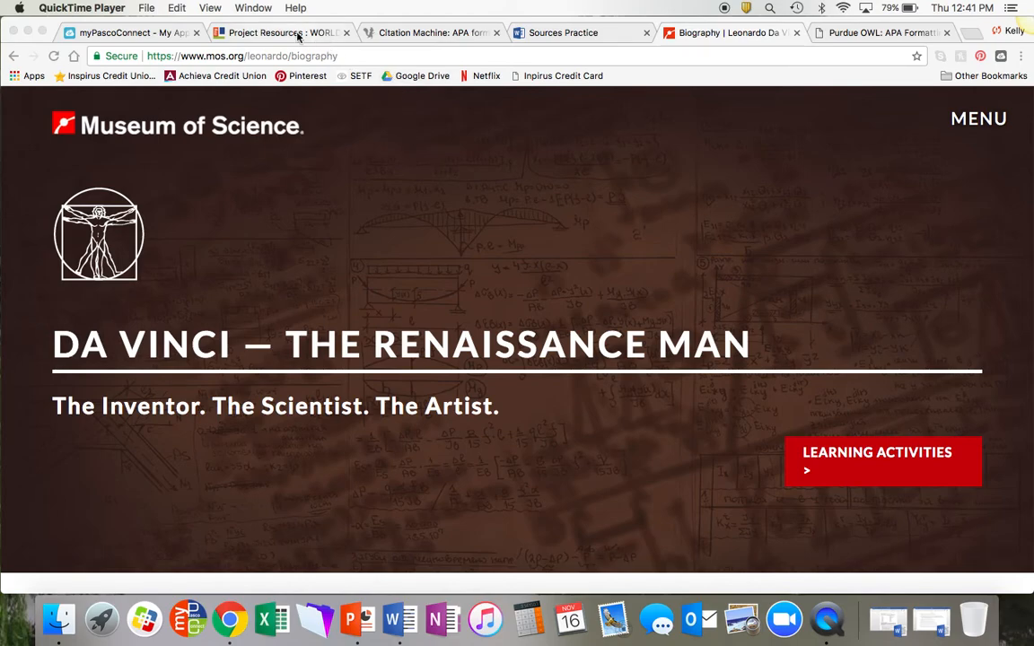
{"action": "mouse_move", "coordinate": [462, 292]}
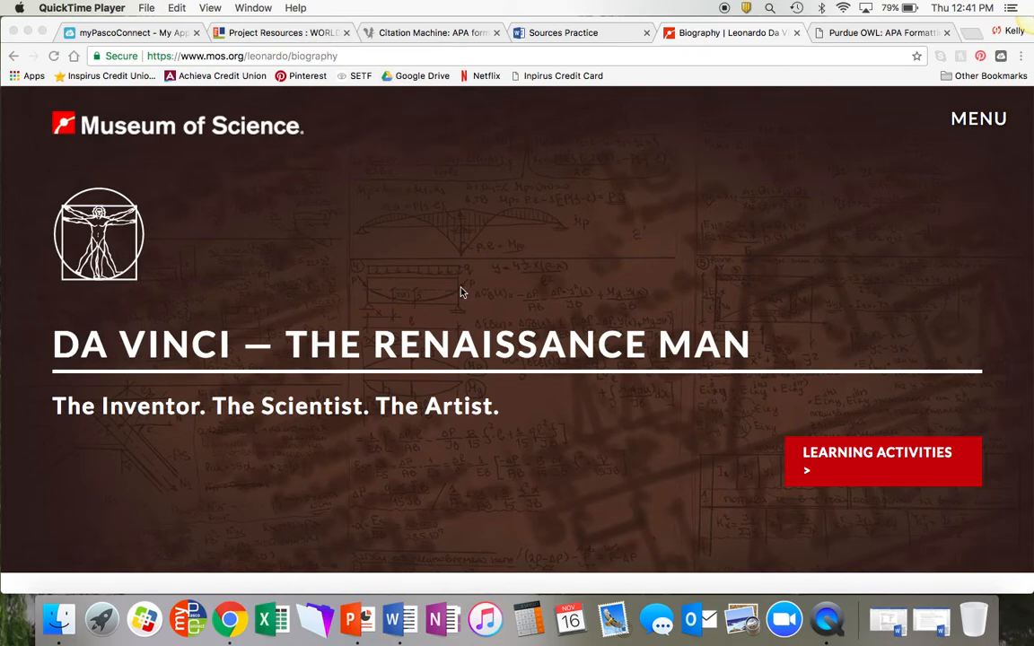
- Open the citationmachine.net/apa link from the Canvas Project Resources list
{"action": "scroll", "scroll_direction": "down", "scroll_amount": 3}
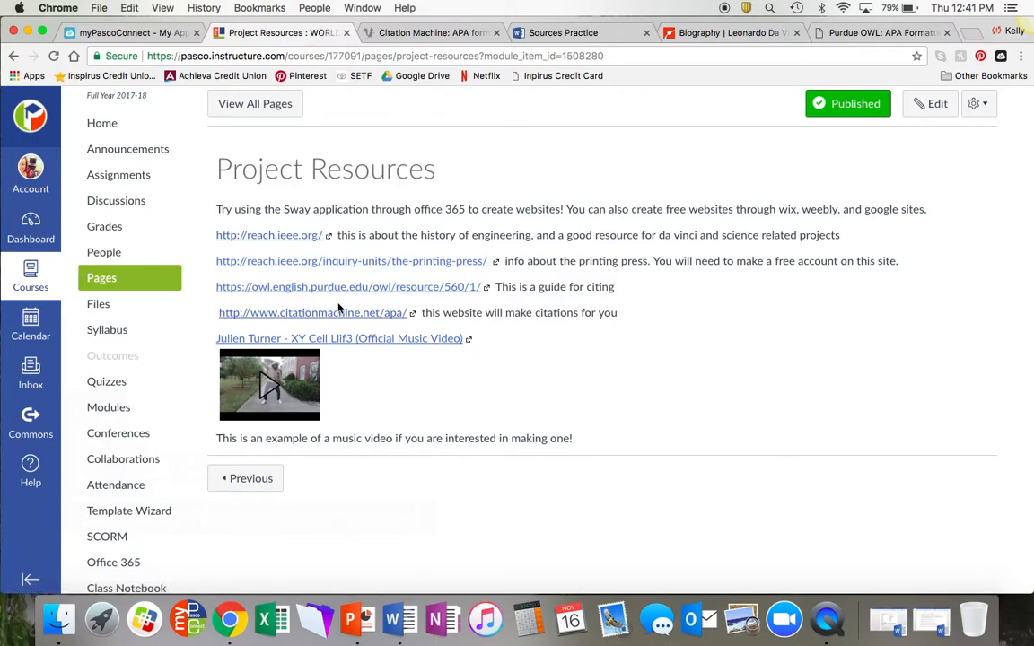
{"action": "mouse_move", "coordinate": [362, 326]}
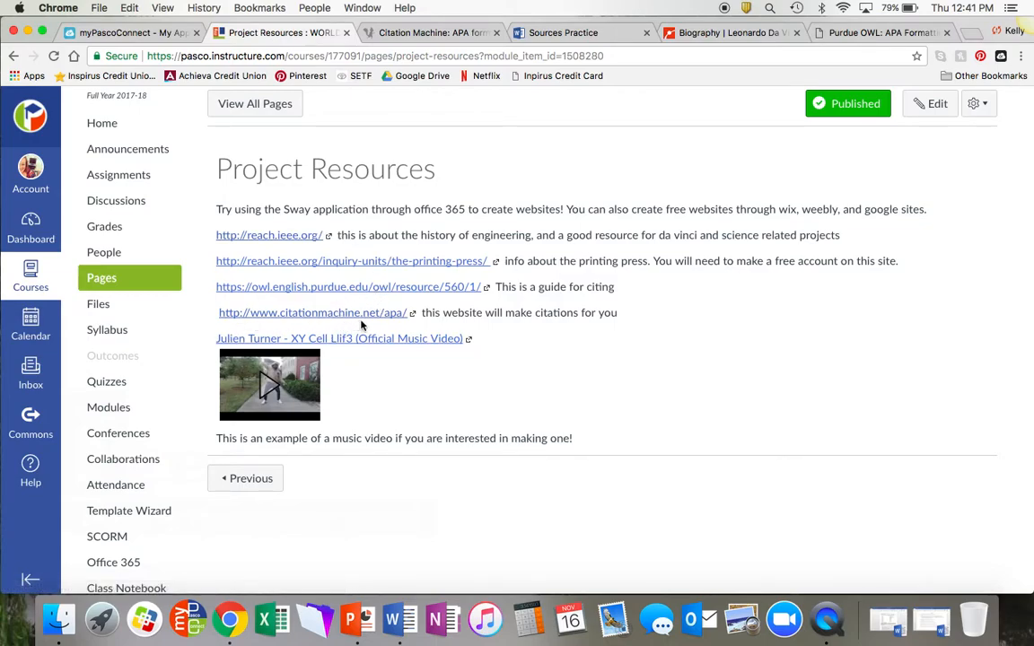
{"action": "mouse_move", "coordinate": [313, 312]}
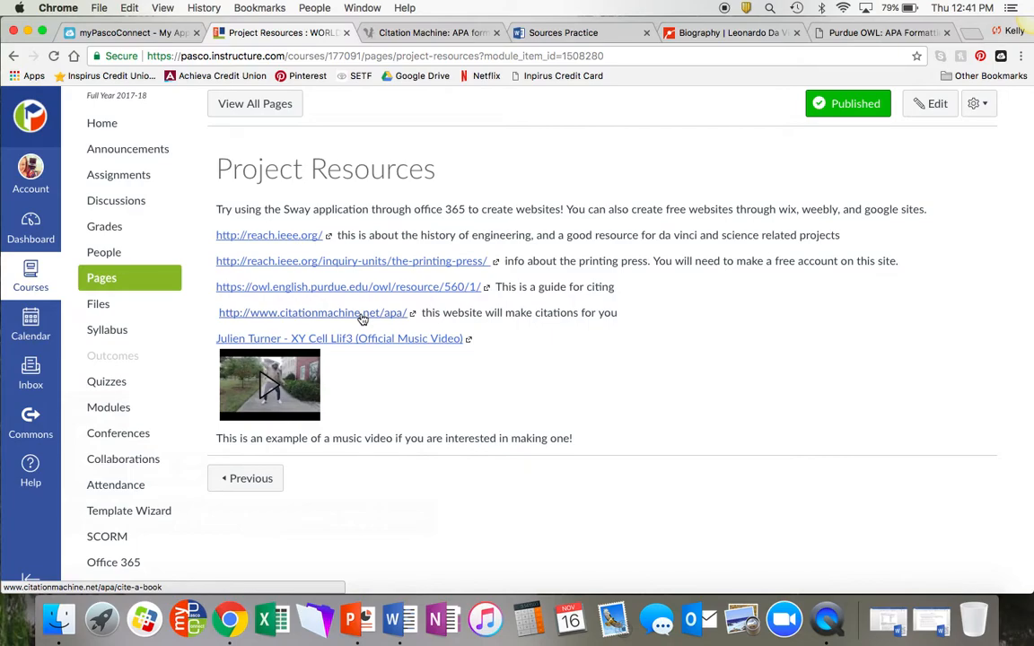
{"action": "mouse_move", "coordinate": [354, 201]}
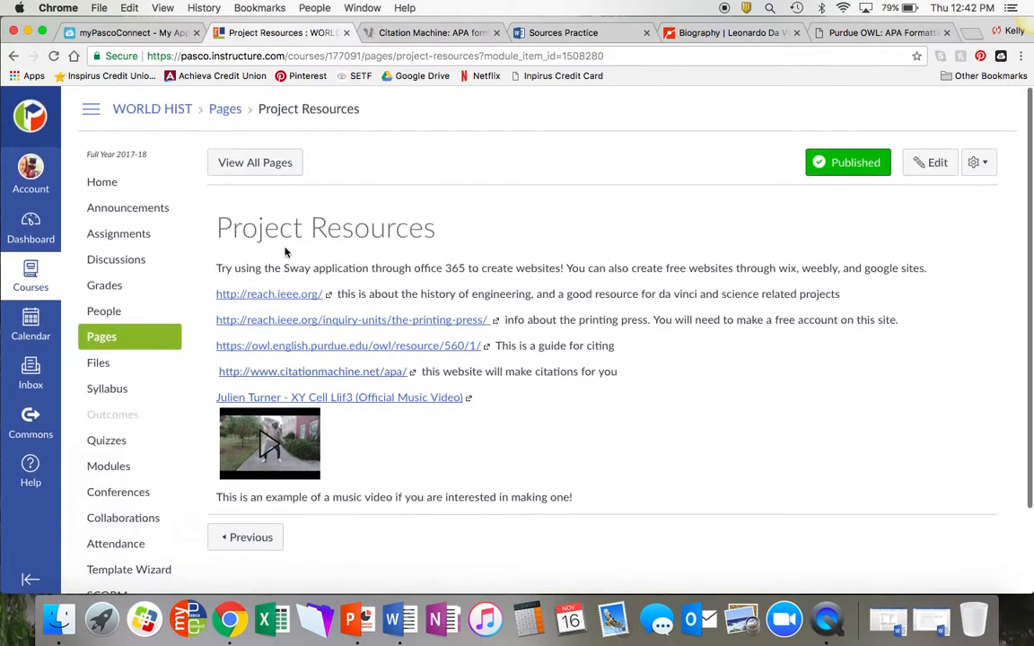
{"action": "scroll", "scroll_direction": "down", "scroll_amount": 3}
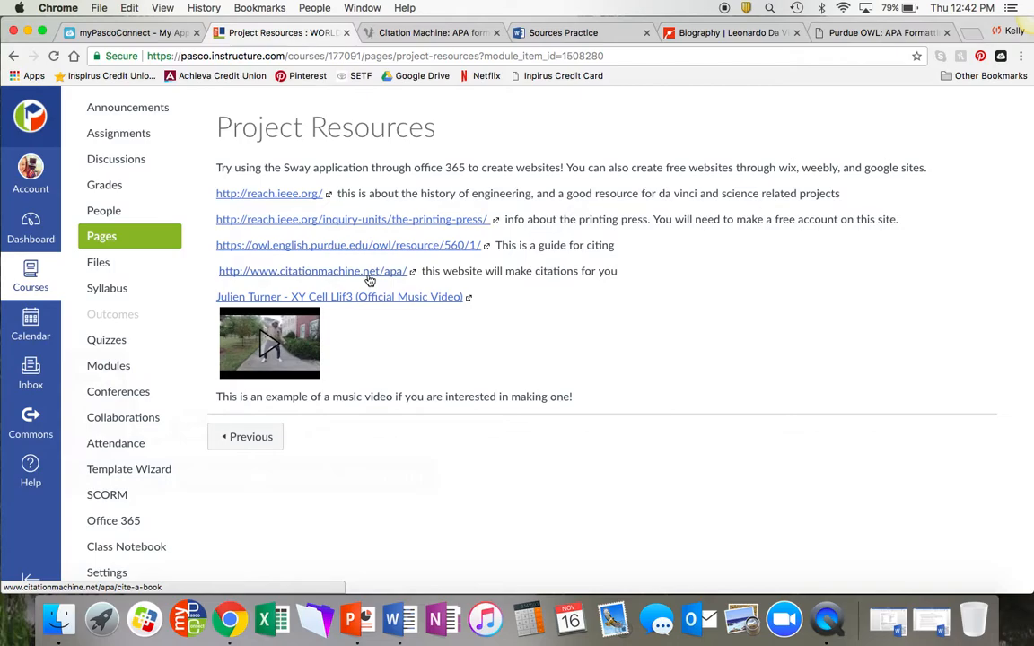
{"action": "left_click", "coordinate": [313, 270]}
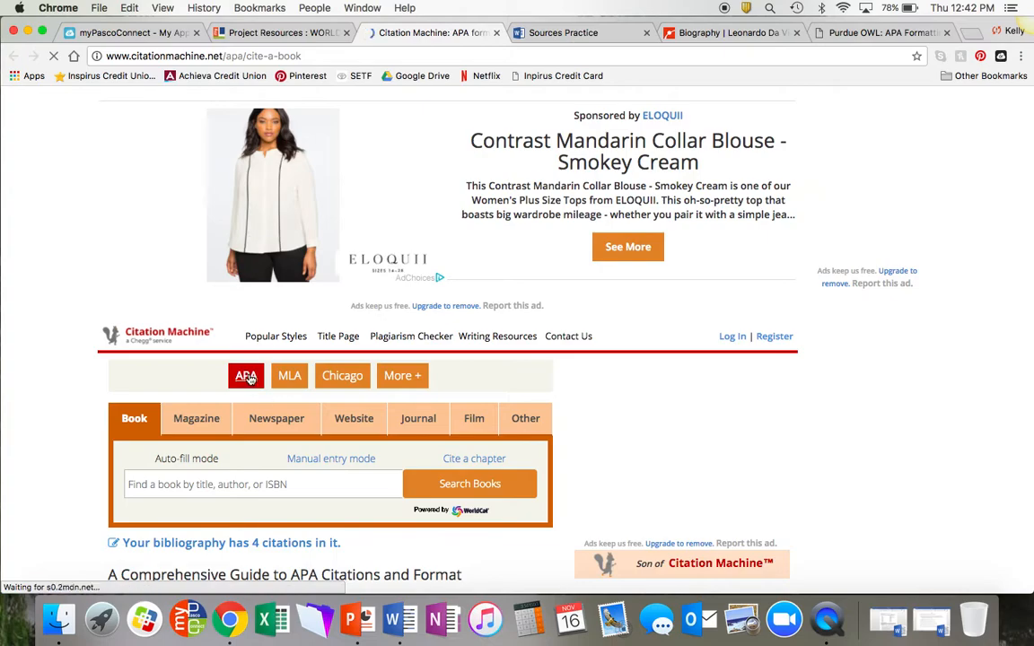
- Keep the APA style and switch the source type from book to Website
{"action": "scroll", "scroll_direction": "down", "scroll_amount": 3}
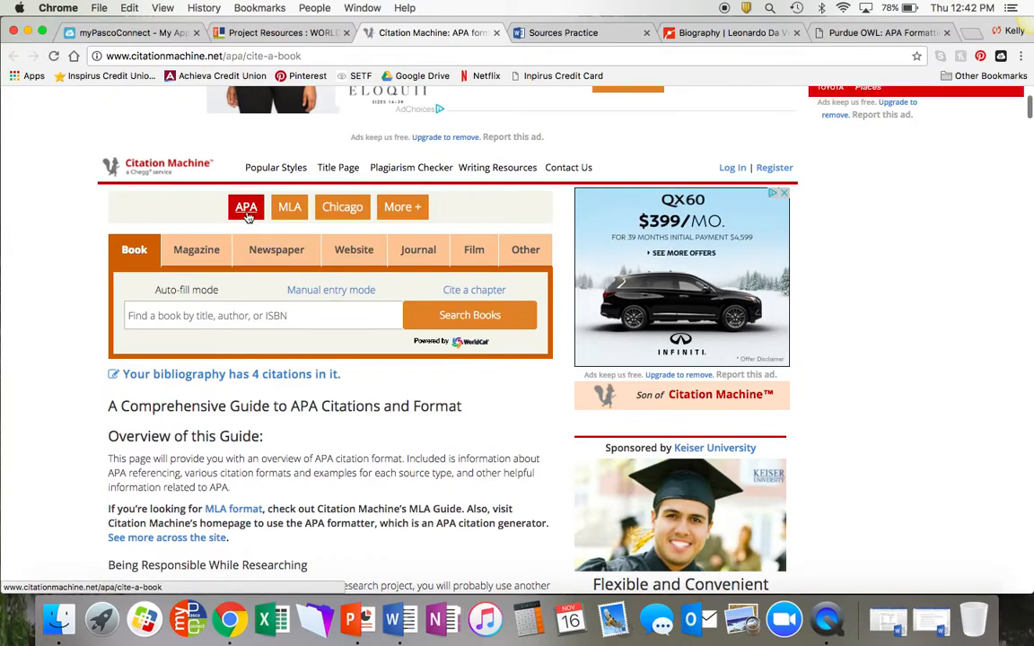
{"action": "left_click", "coordinate": [353, 250]}
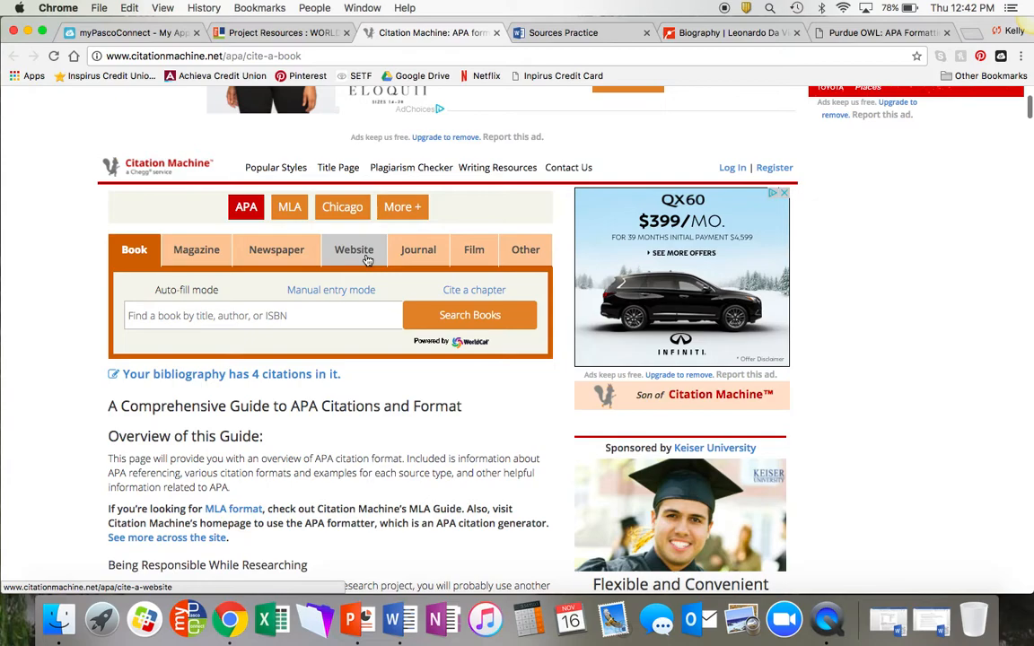
{"action": "left_click", "coordinate": [353, 249]}
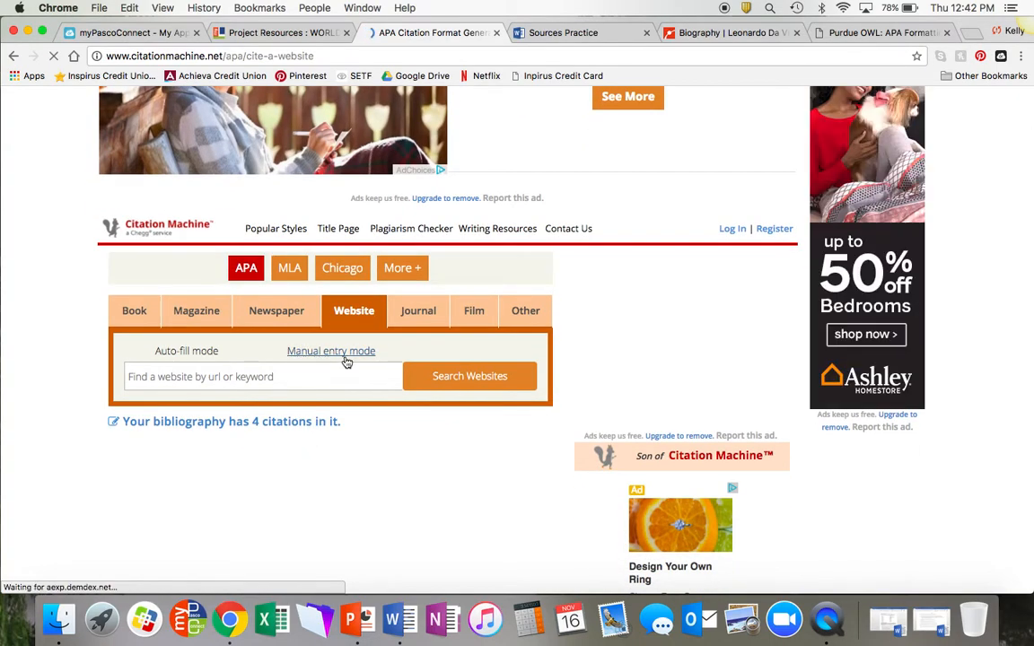
{"action": "left_click", "coordinate": [330, 351]}
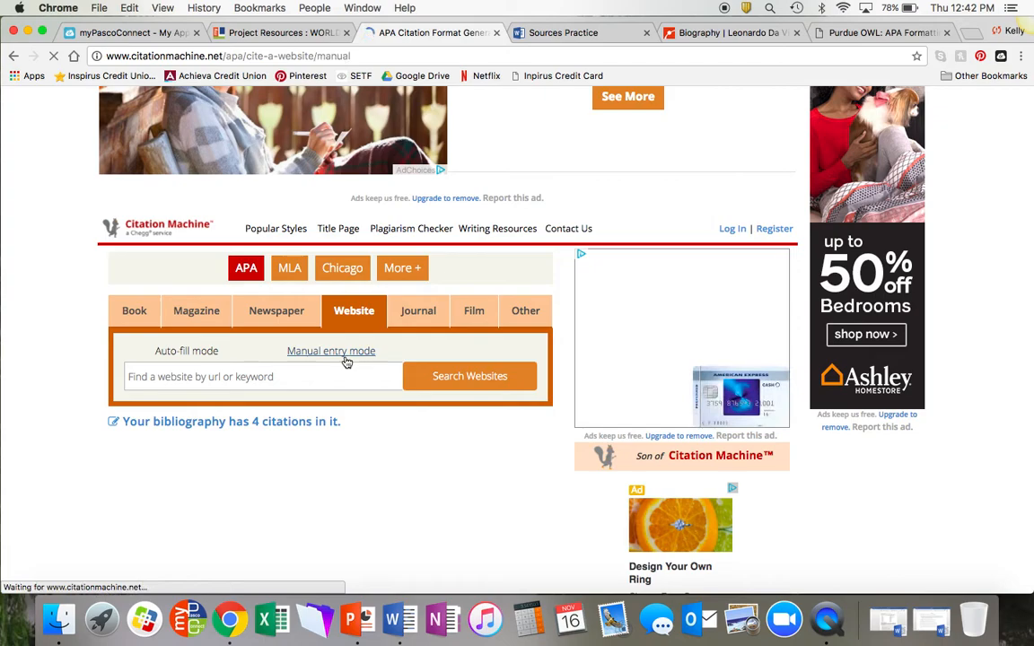
{"action": "left_click", "coordinate": [331, 350]}
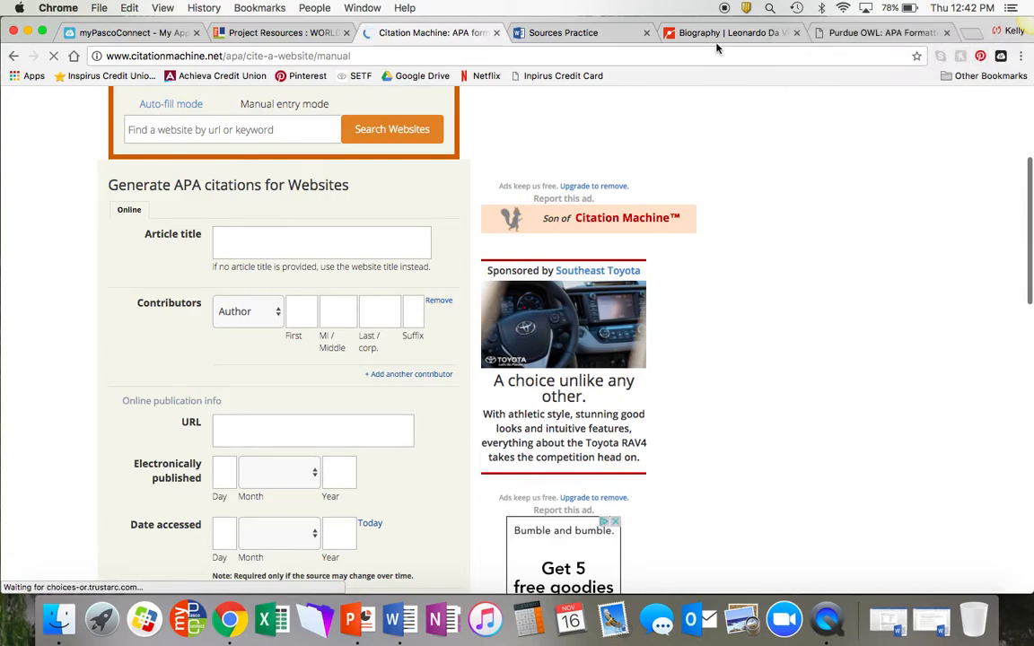
{"action": "left_click", "coordinate": [727, 32]}
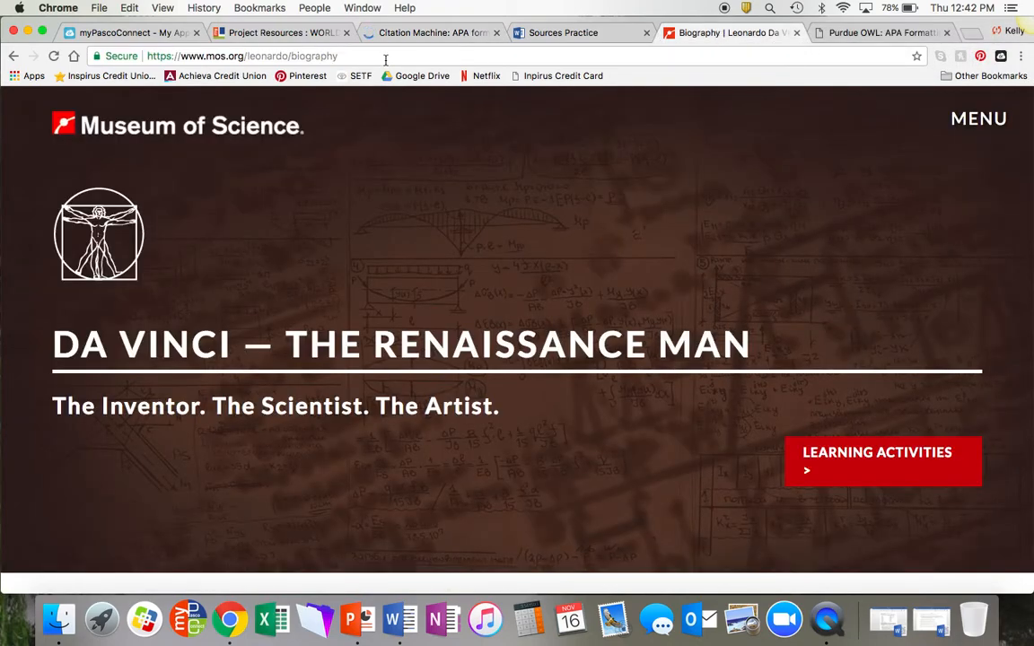
{"action": "left_click", "coordinate": [359, 55]}
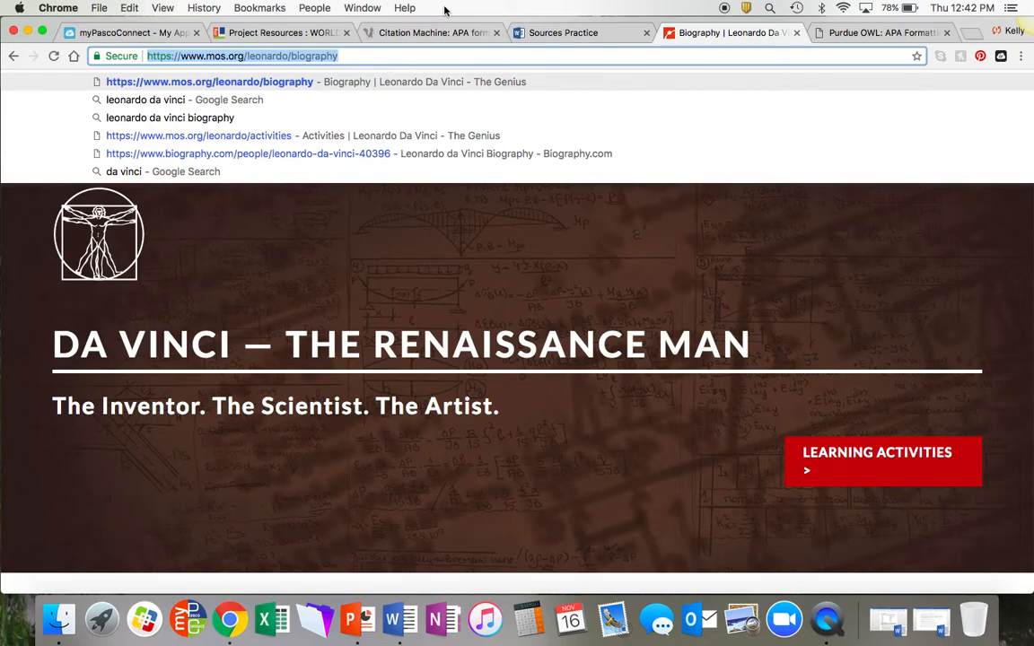
{"action": "left_click", "coordinate": [431, 32]}
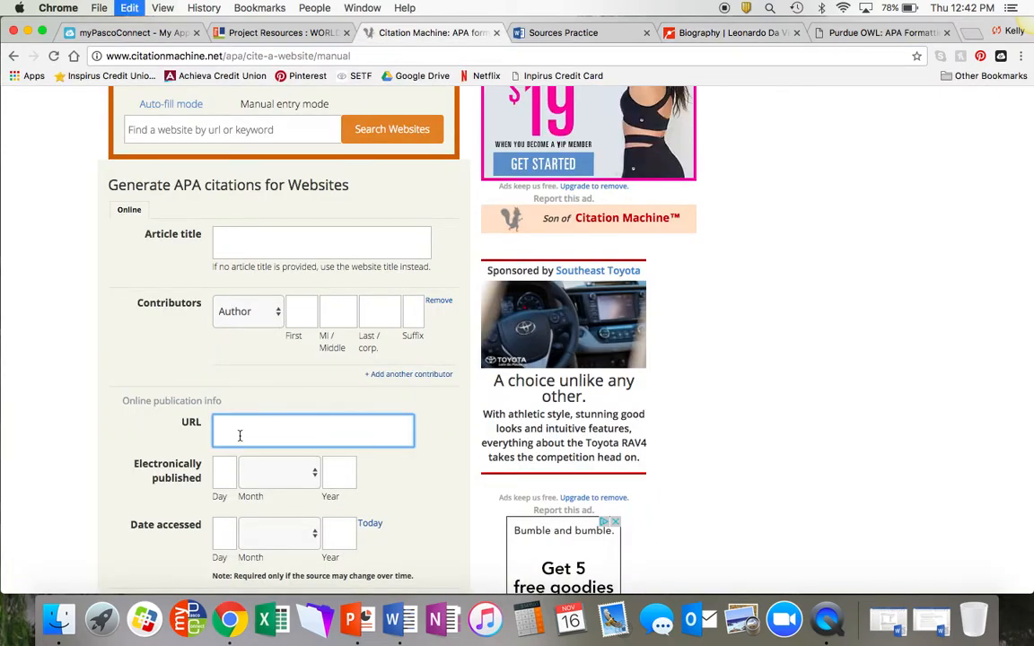
{"action": "type", "text": "https://www.mos.org/leonardo/biography"}
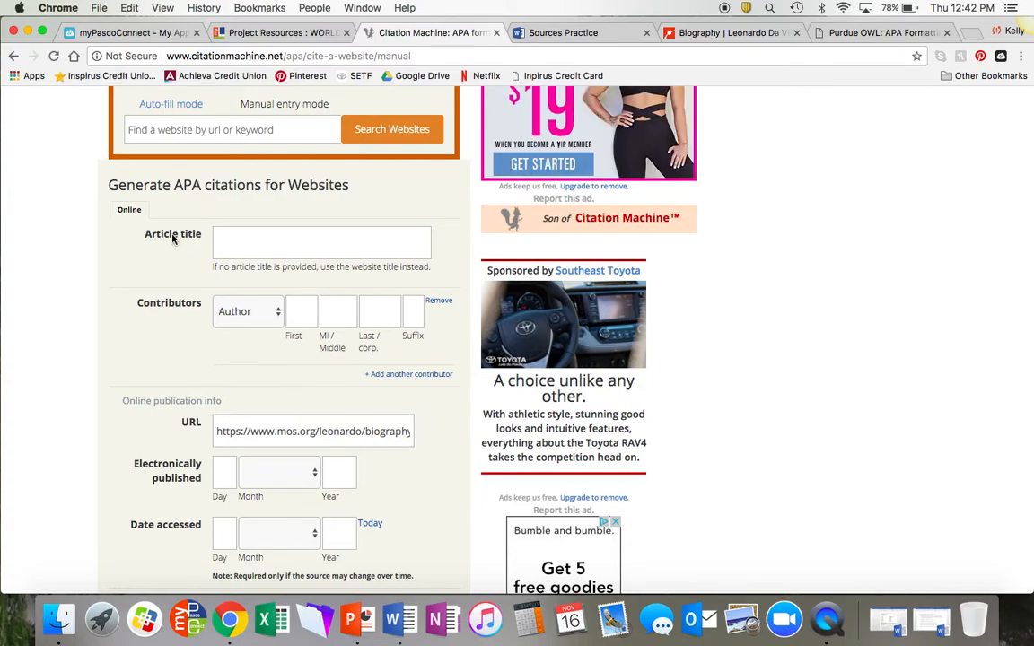
{"action": "mouse_move", "coordinate": [188, 528]}
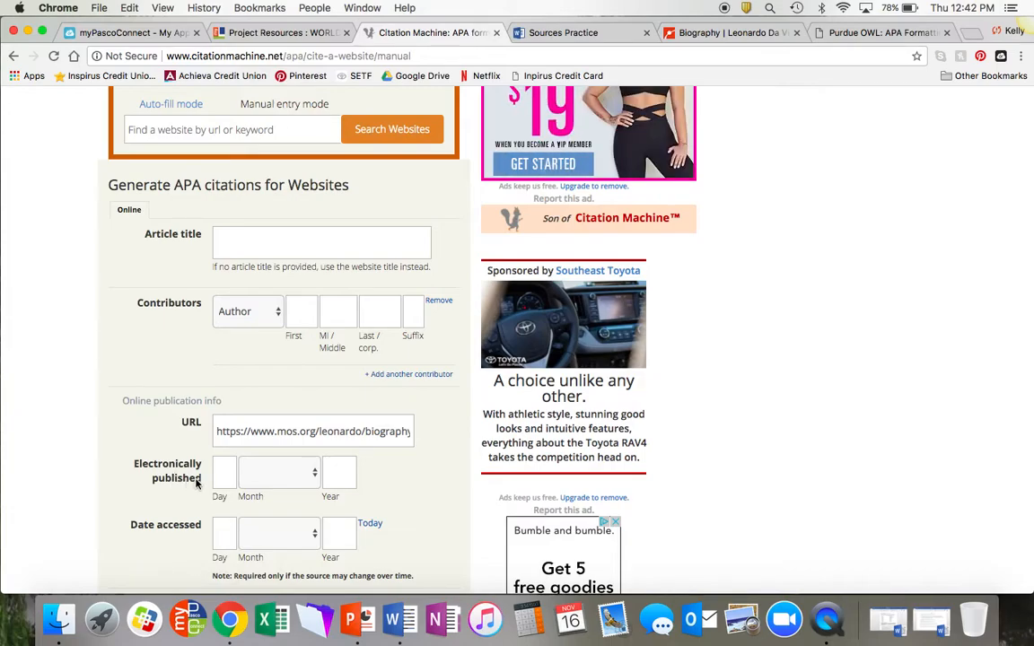
- Fill in the access date 16 November 2017 and type the title 'da Vinci- The Renaissance Man'
{"action": "scroll", "scroll_direction": "down", "scroll_amount": 3}
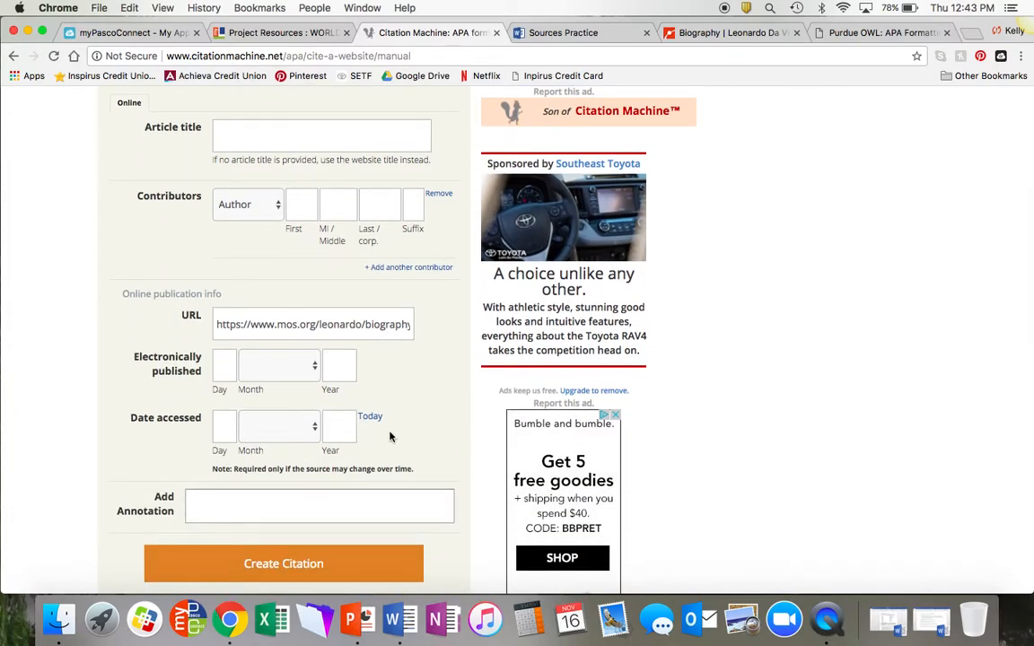
{"action": "left_click", "coordinate": [370, 415]}
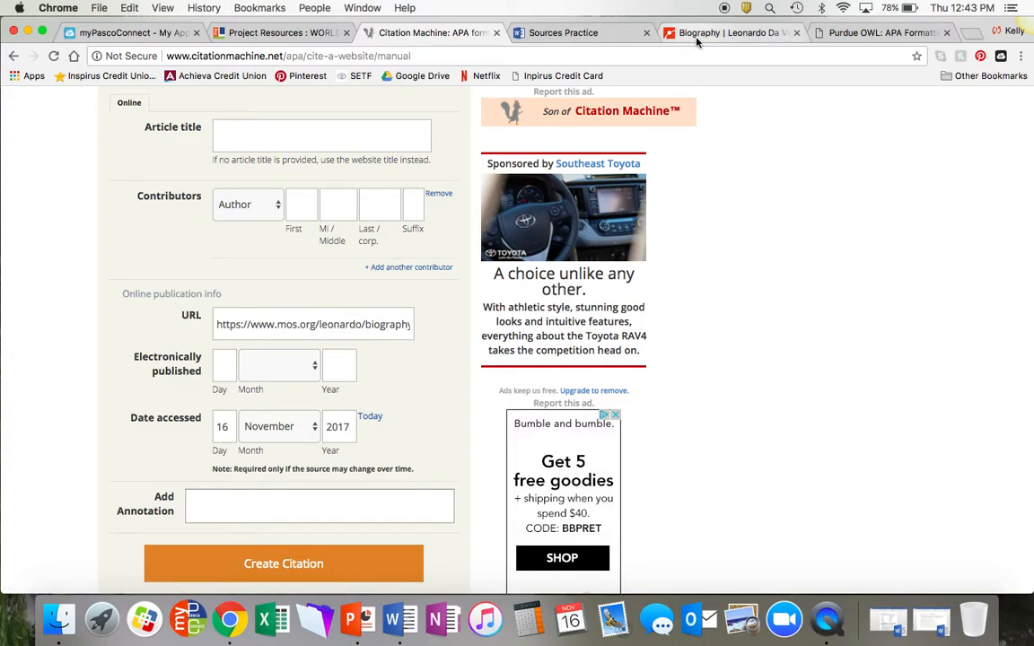
{"action": "left_click", "coordinate": [727, 32]}
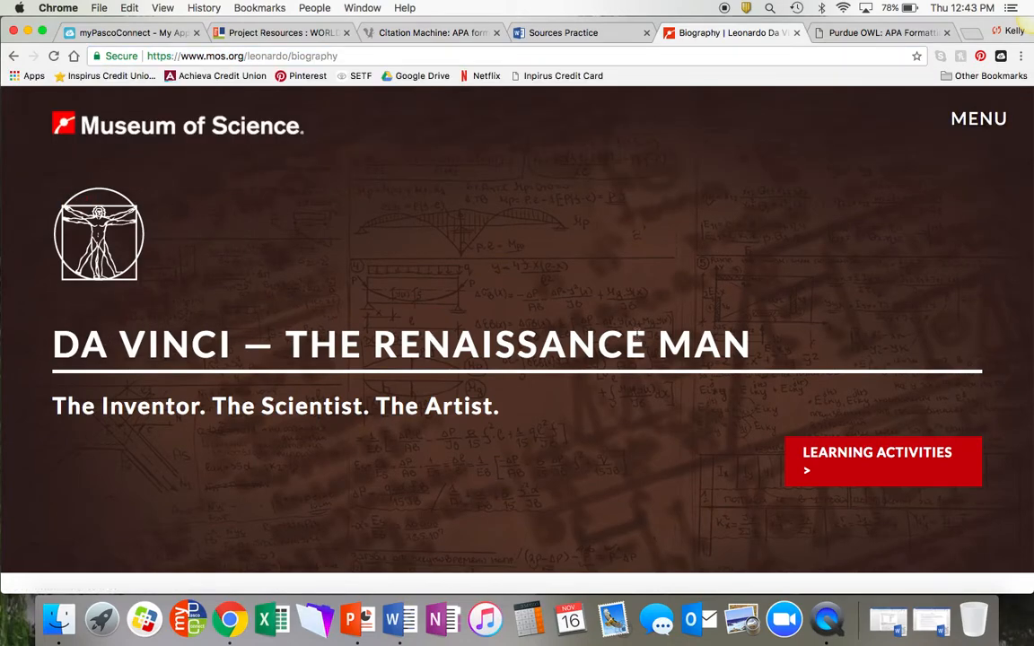
{"action": "left_click", "coordinate": [431, 32]}
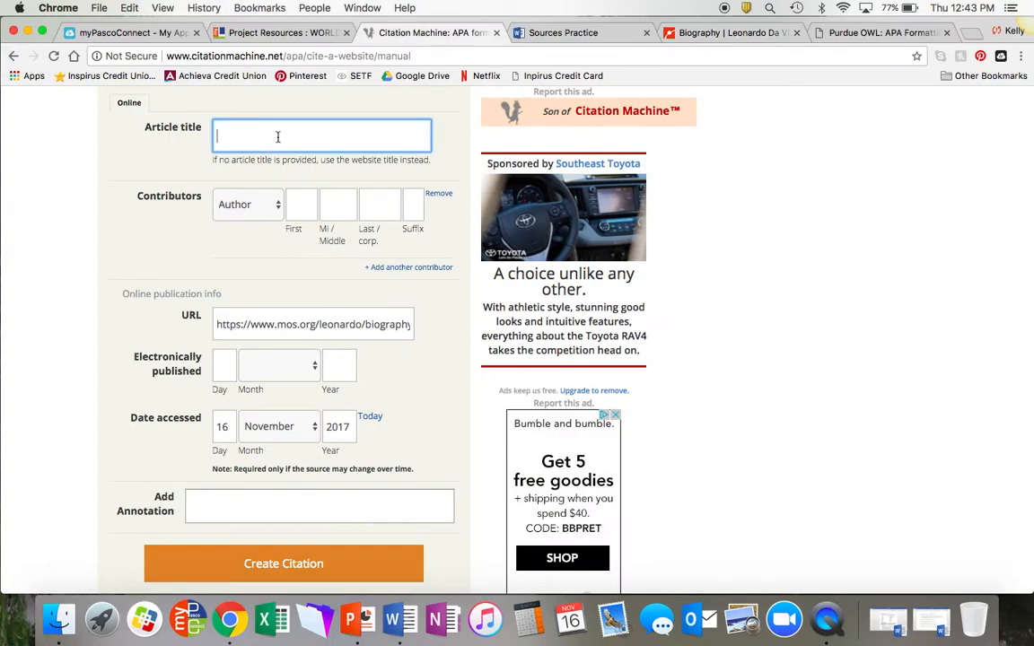
{"action": "type", "text": "da Vinci-"}
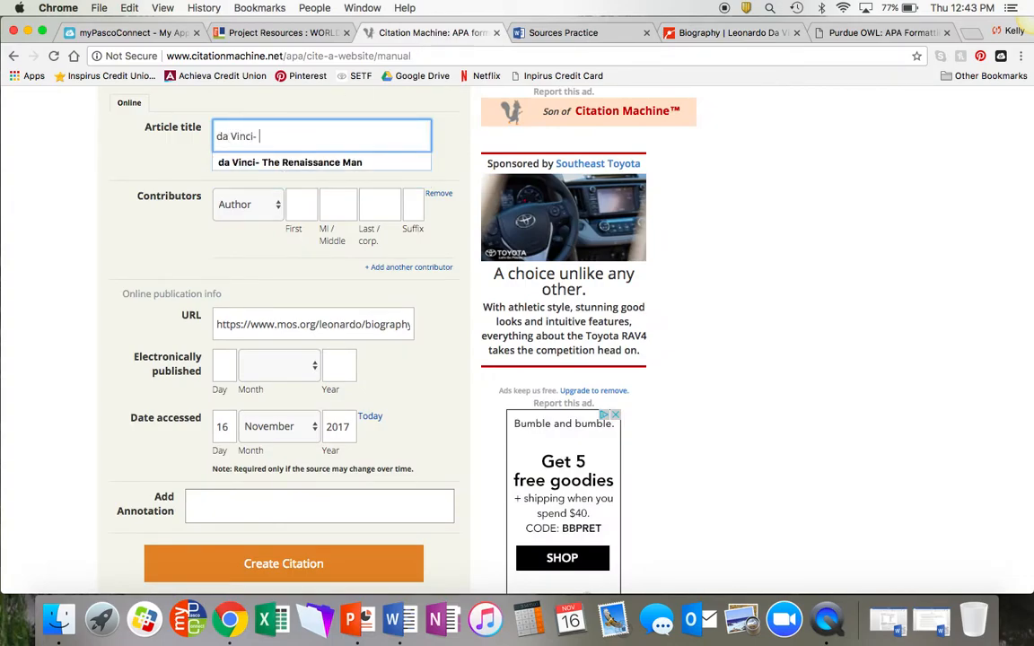
{"action": "type", "text": "The R"}
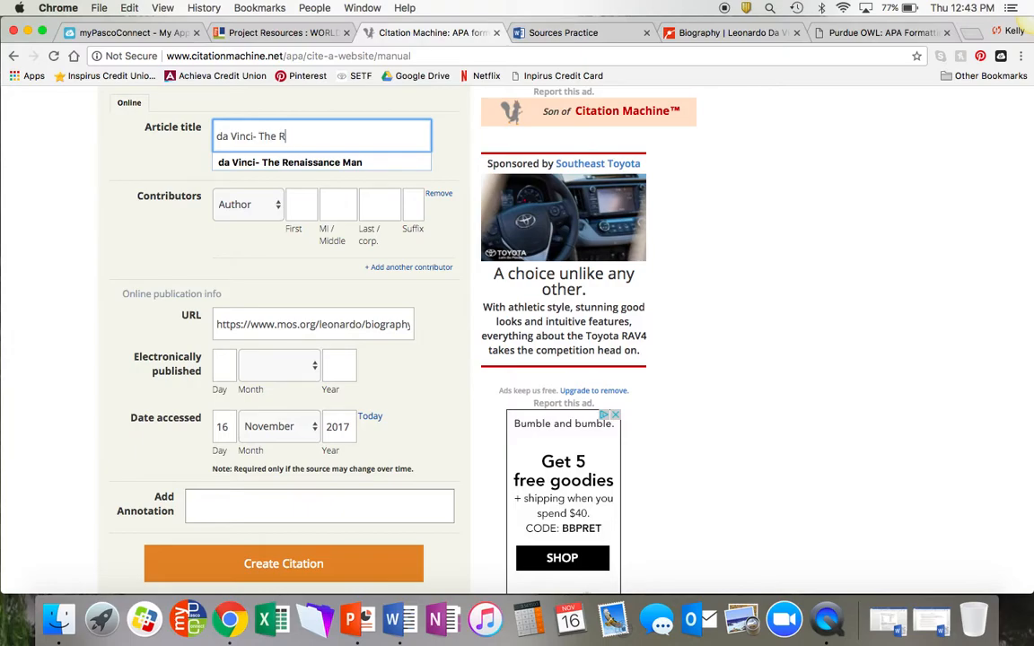
{"action": "type", "text": "enaissan"}
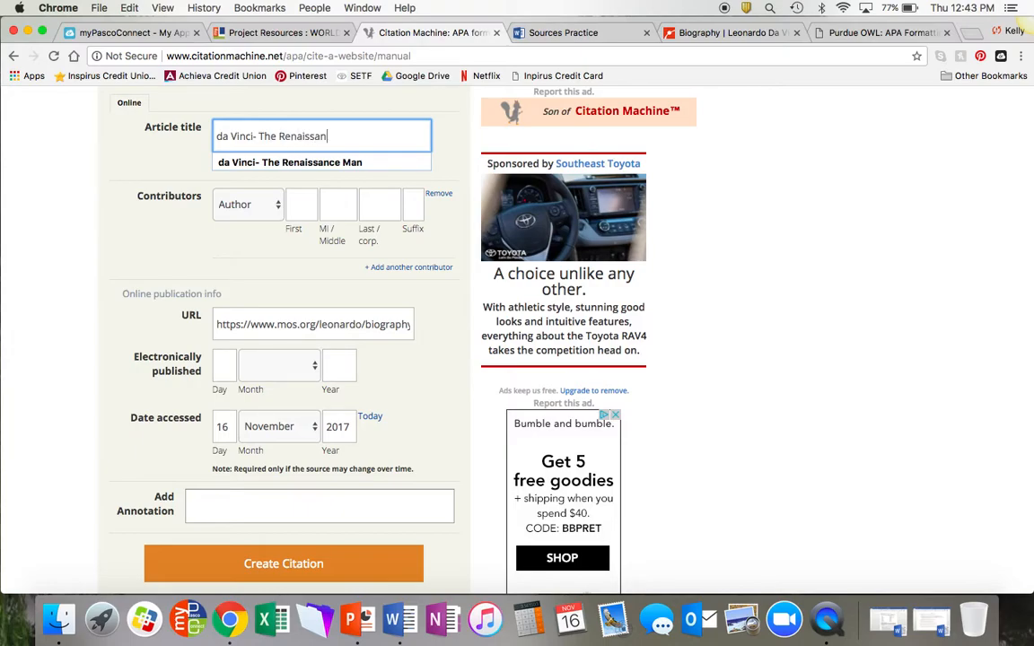
{"action": "type", "text": "ce Man"}
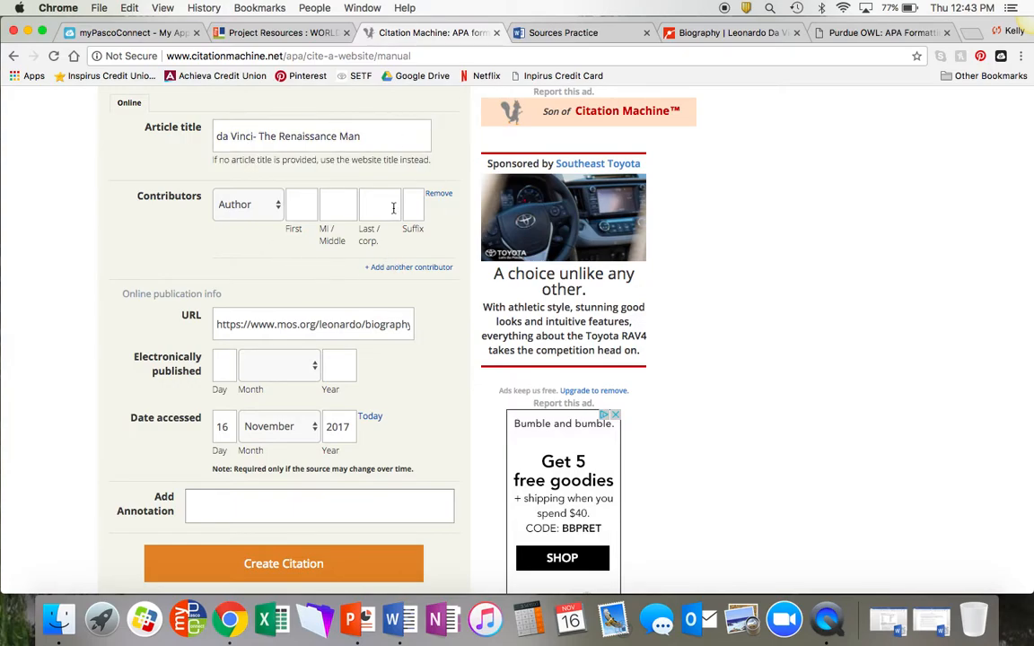
{"action": "mouse_move", "coordinate": [252, 222]}
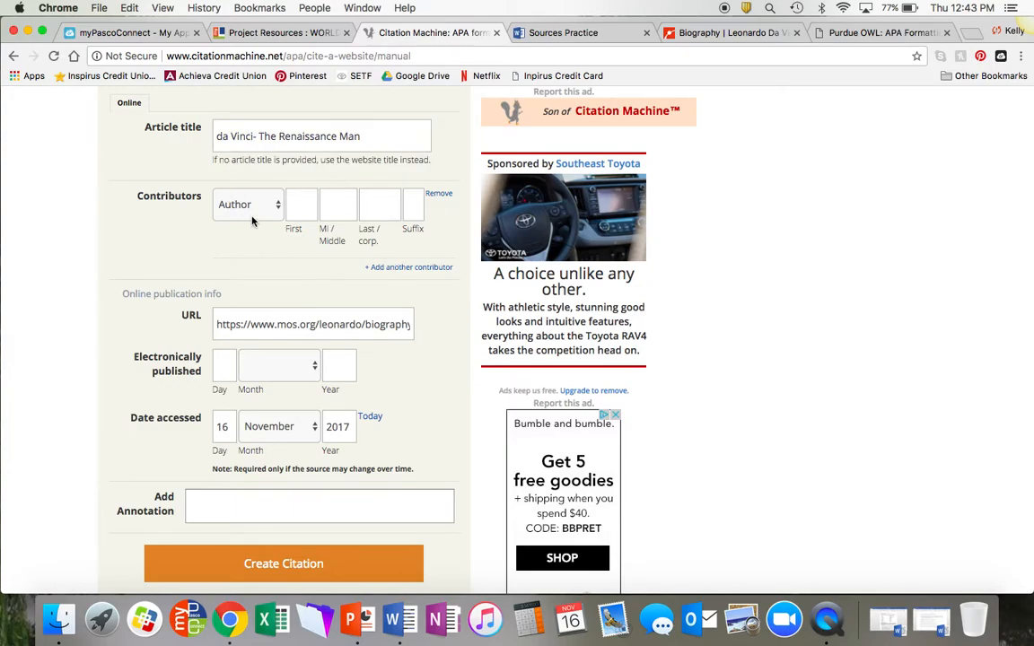
{"action": "left_click", "coordinate": [727, 33]}
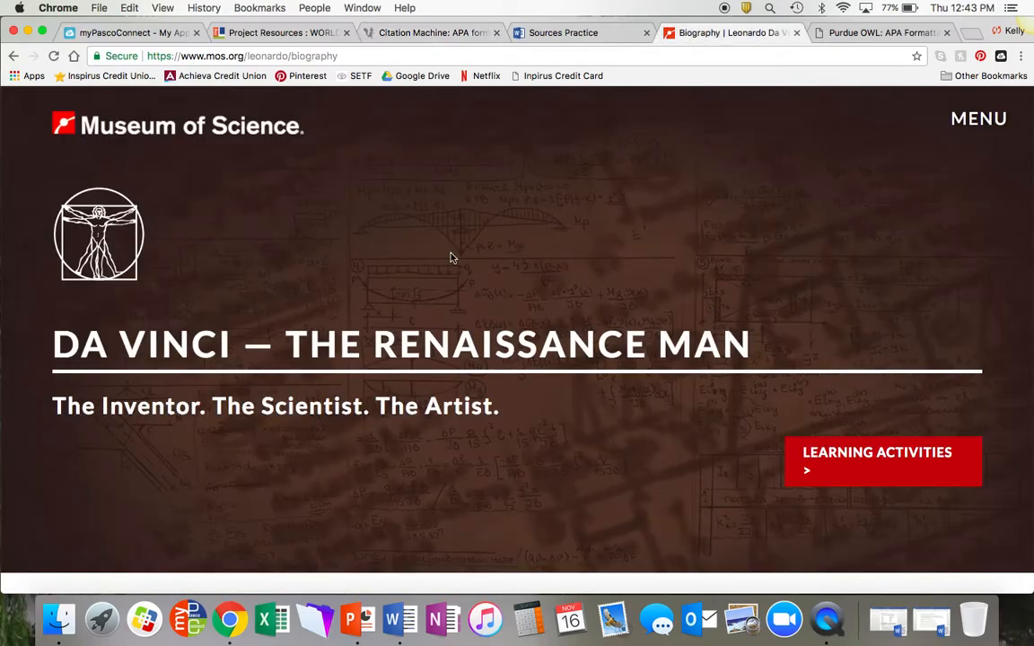
{"action": "scroll", "scroll_direction": "down", "scroll_amount": 3}
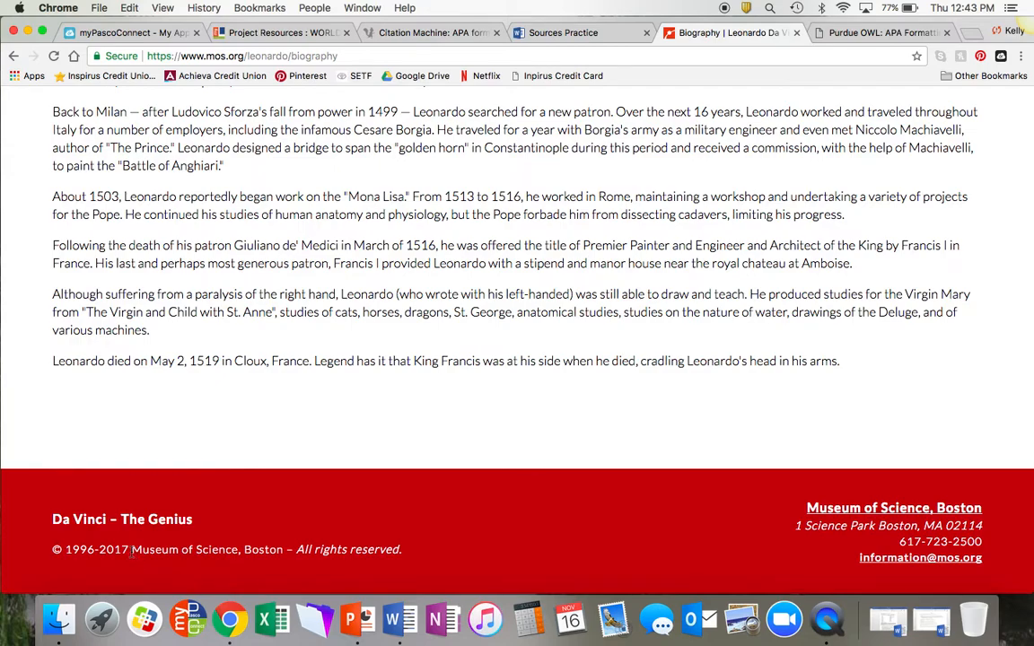
{"action": "mouse_move", "coordinate": [306, 309]}
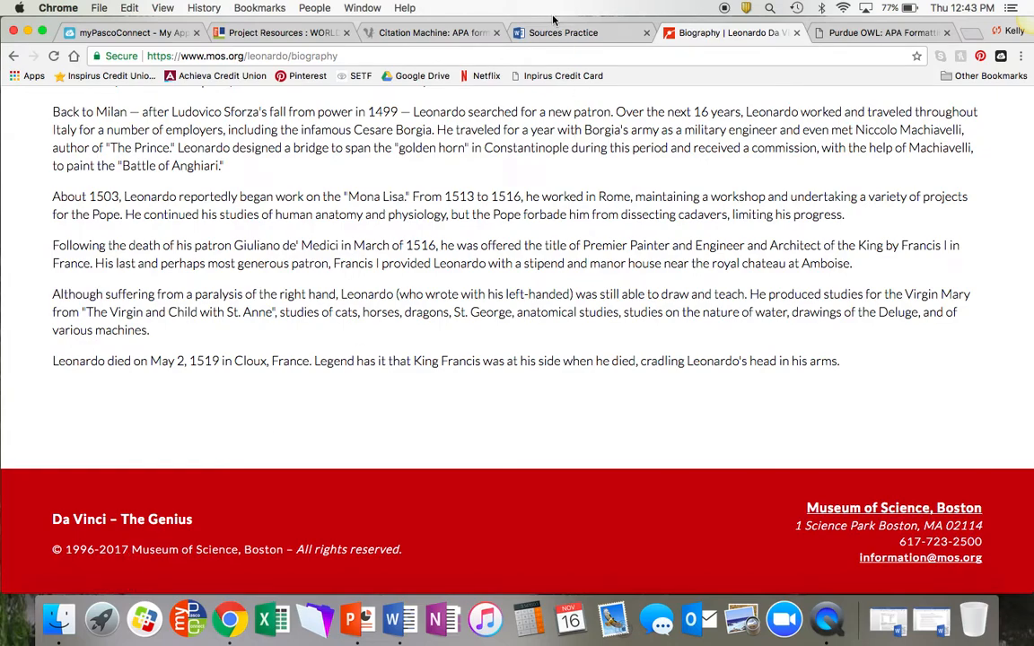
{"action": "left_click", "coordinate": [431, 33]}
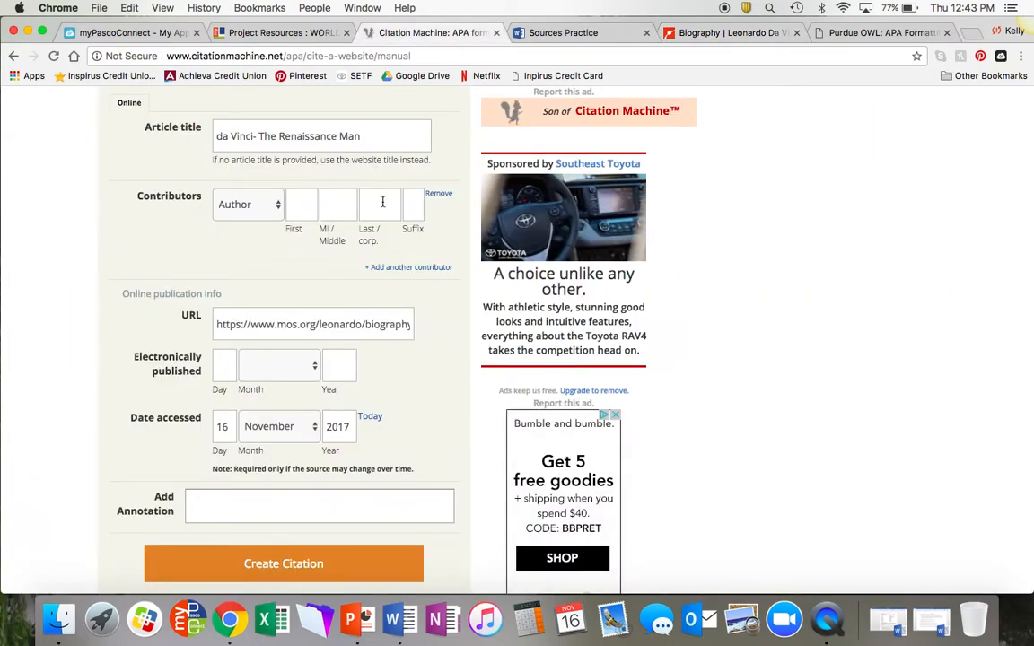
- Type 'Museum of Science' into the Last/corp. contributor field
{"action": "left_click", "coordinate": [381, 203]}
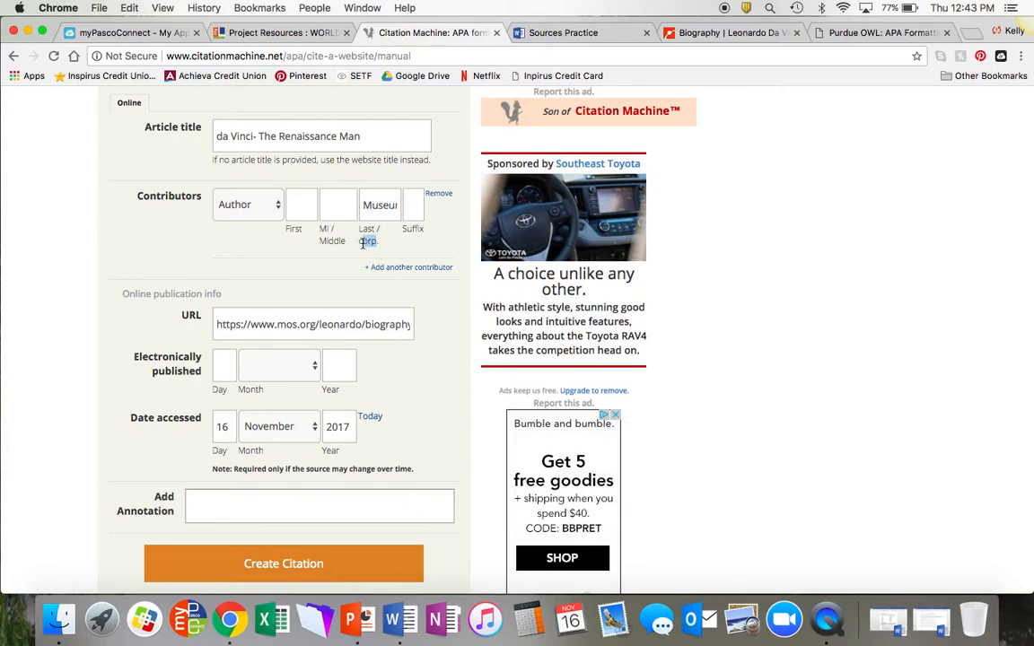
{"action": "left_click", "coordinate": [379, 204]}
{"action": "type", "text": " of S"}
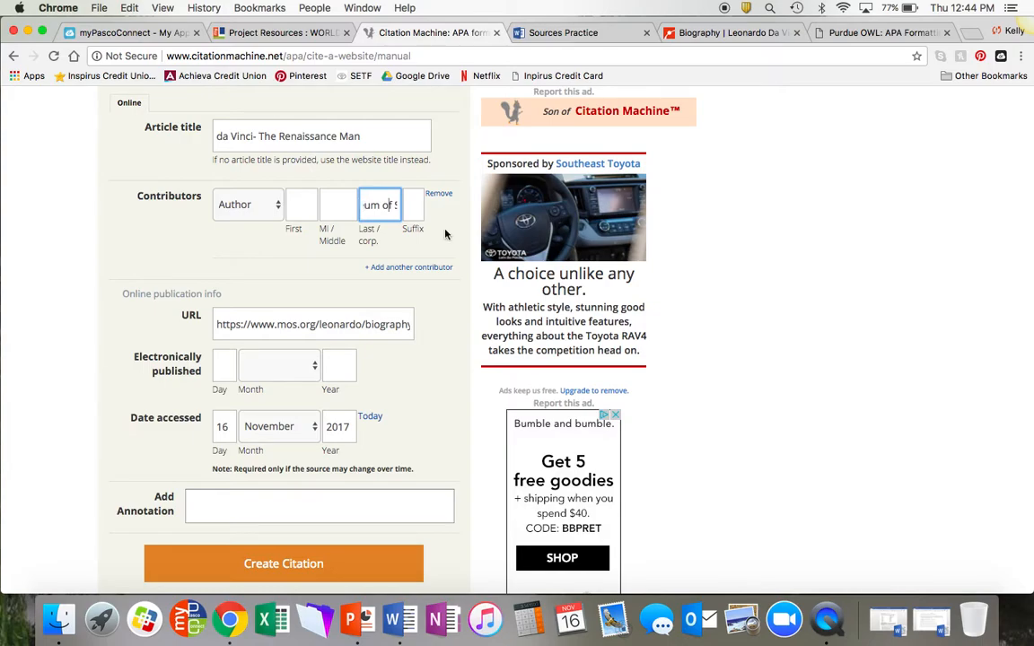
{"action": "mouse_move", "coordinate": [378, 268]}
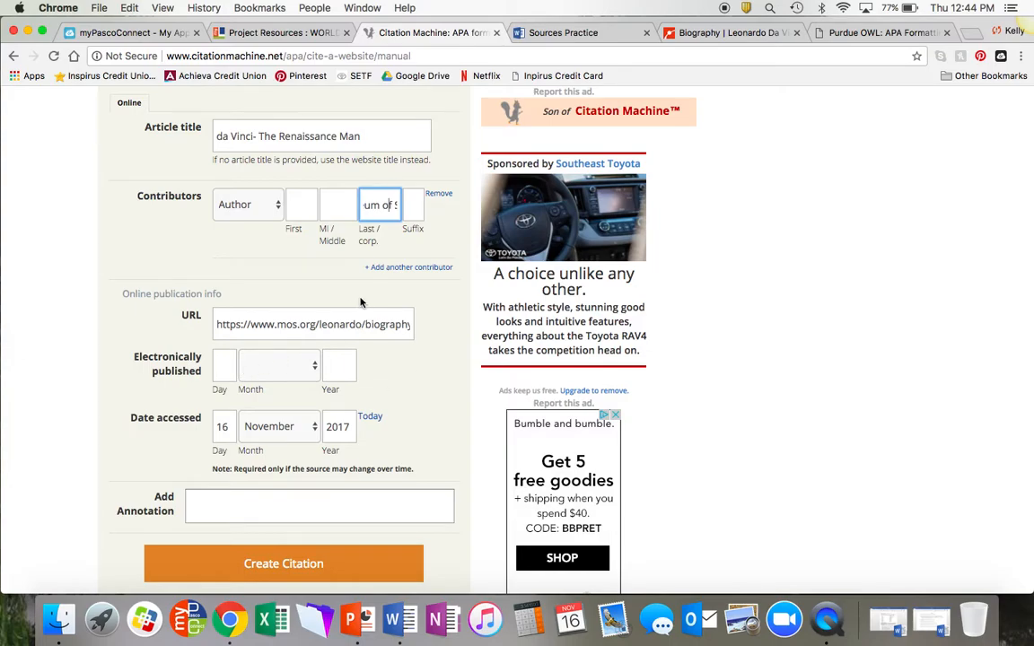
- Check the museum page's © 1996-2017 footer, then go to the Sources Practice document
{"action": "left_click", "coordinate": [727, 34]}
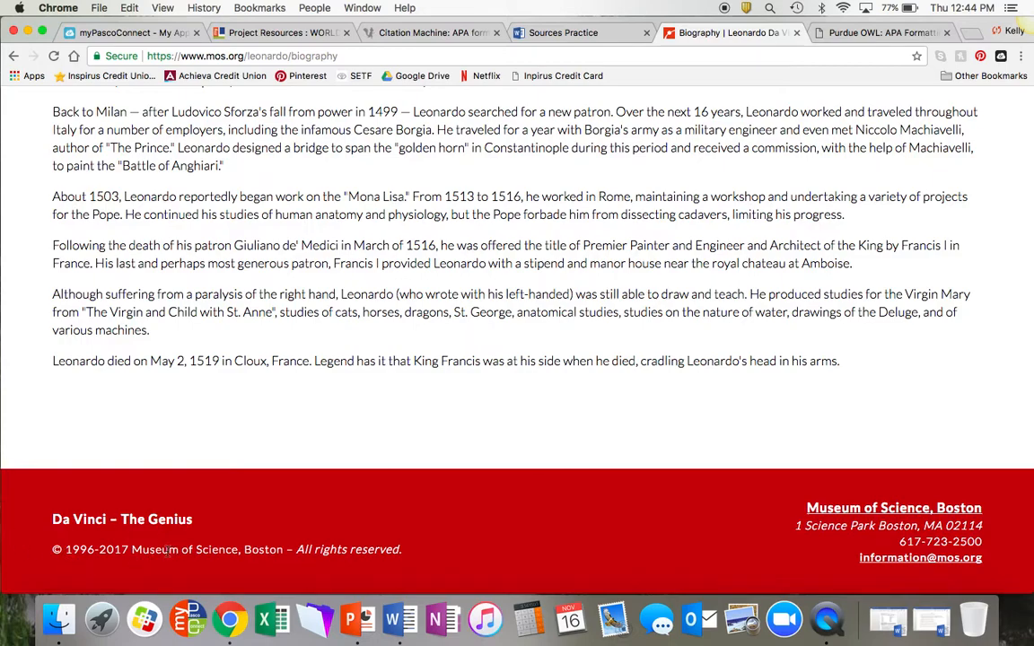
{"action": "mouse_move", "coordinate": [121, 570]}
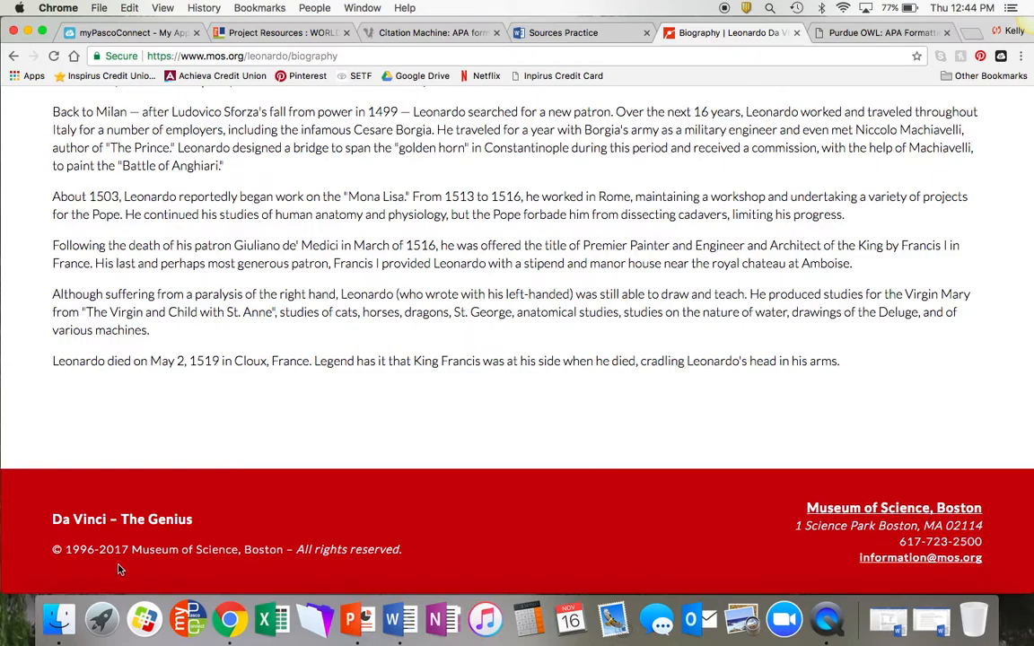
{"action": "mouse_move", "coordinate": [78, 560]}
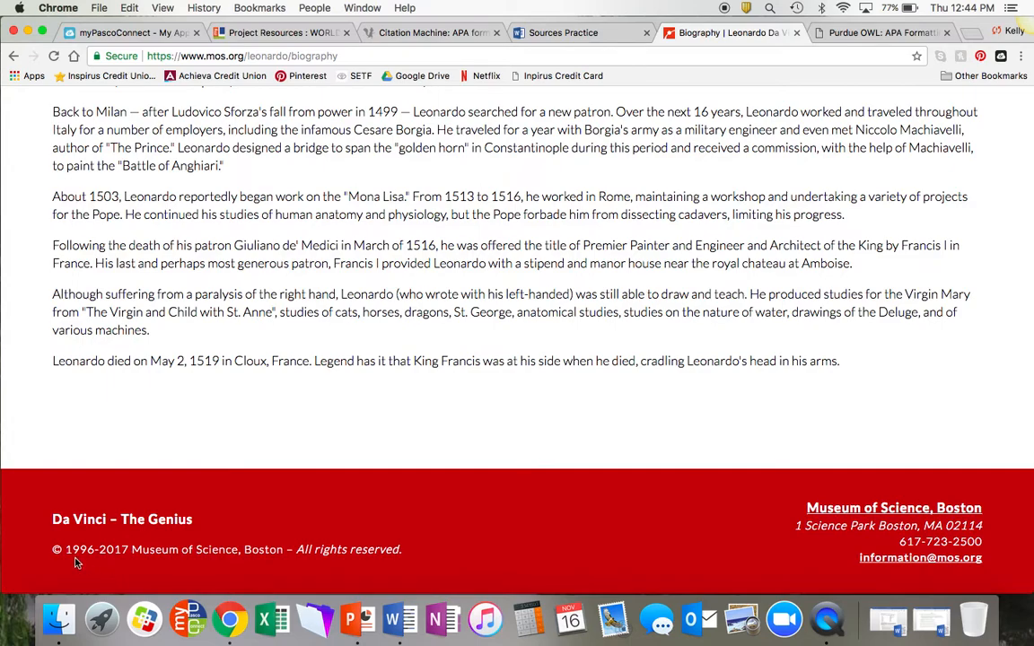
{"action": "mouse_move", "coordinate": [122, 563]}
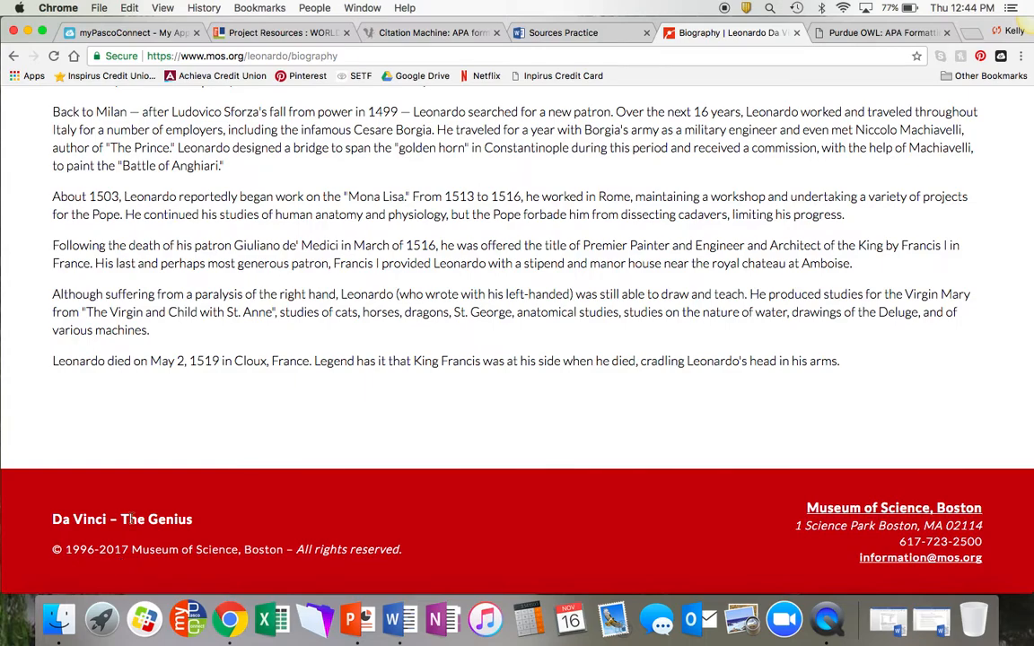
{"action": "mouse_move", "coordinate": [259, 500]}
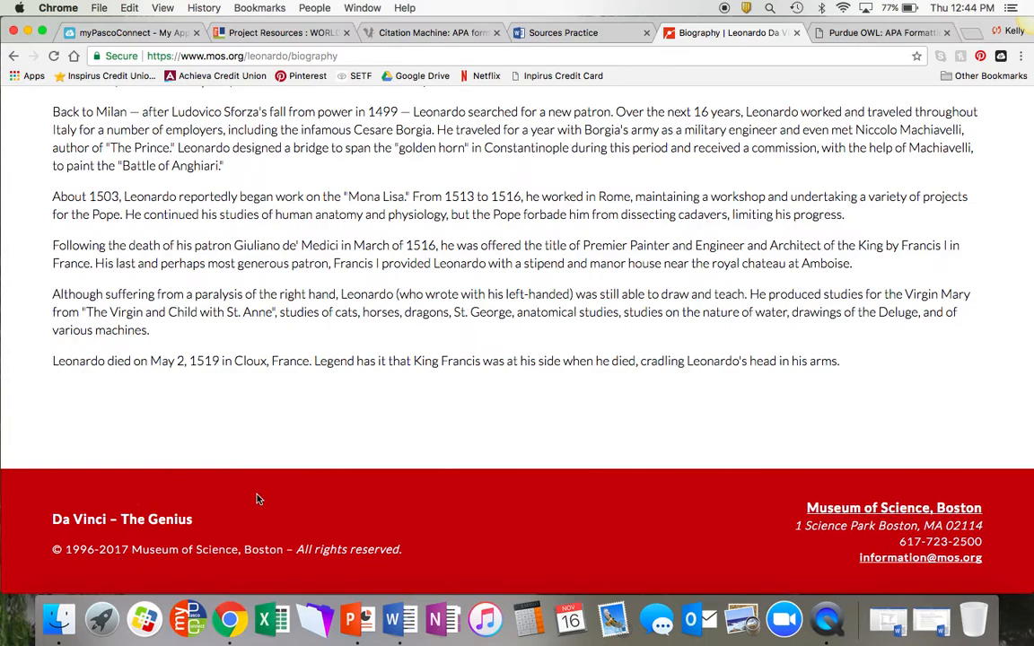
{"action": "left_click", "coordinate": [563, 32]}
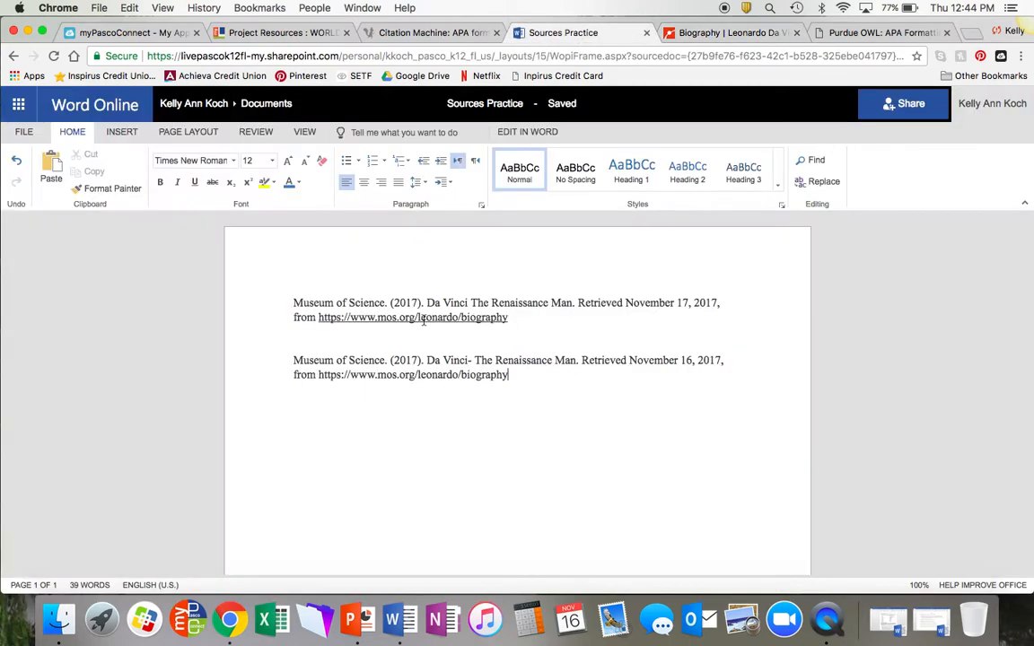
- Enter 2017 as the electronically published year and submit the citation form
{"action": "left_click", "coordinate": [430, 32]}
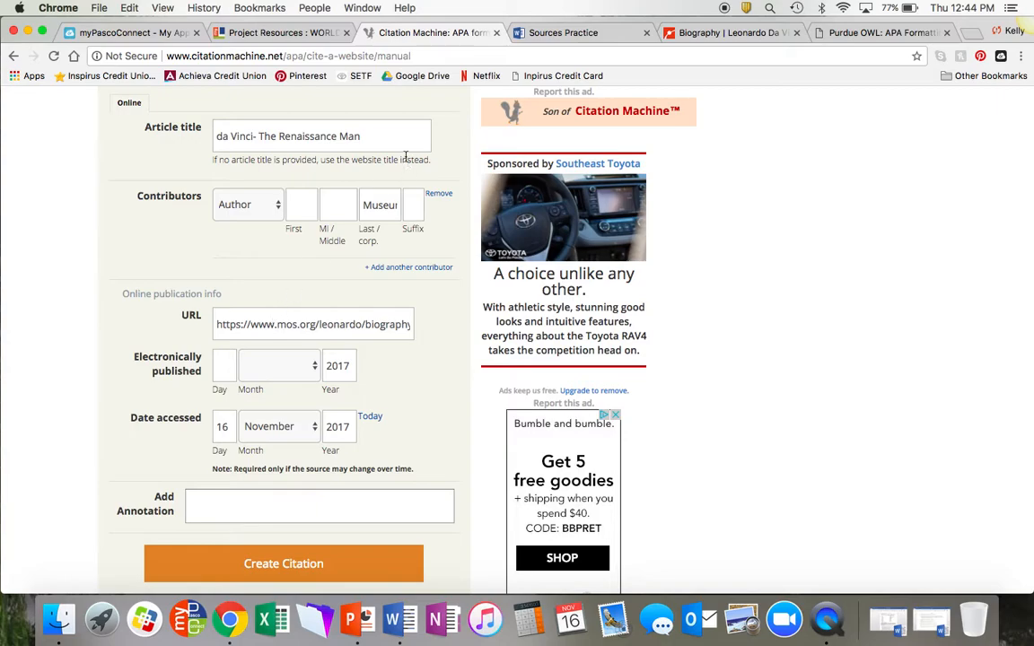
{"action": "mouse_move", "coordinate": [404, 415]}
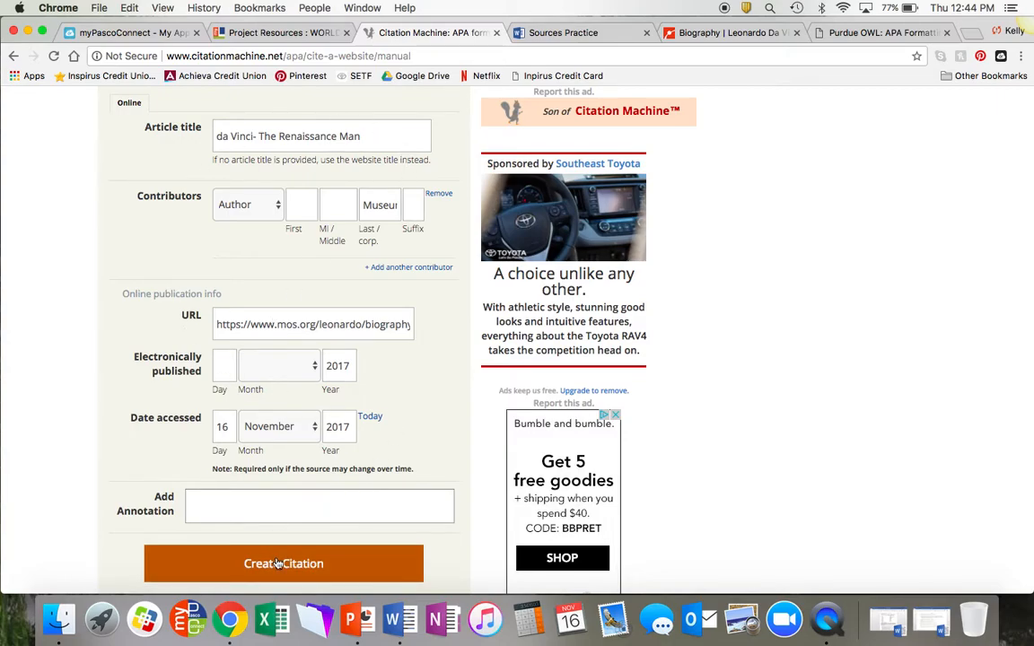
{"action": "mouse_move", "coordinate": [186, 144]}
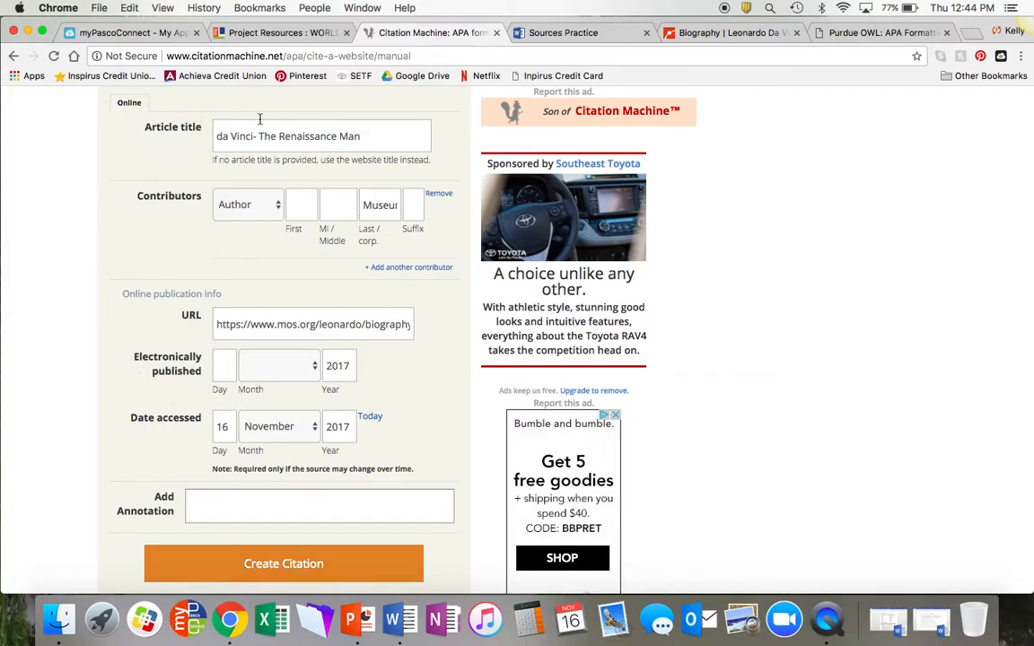
{"action": "mouse_move", "coordinate": [206, 364]}
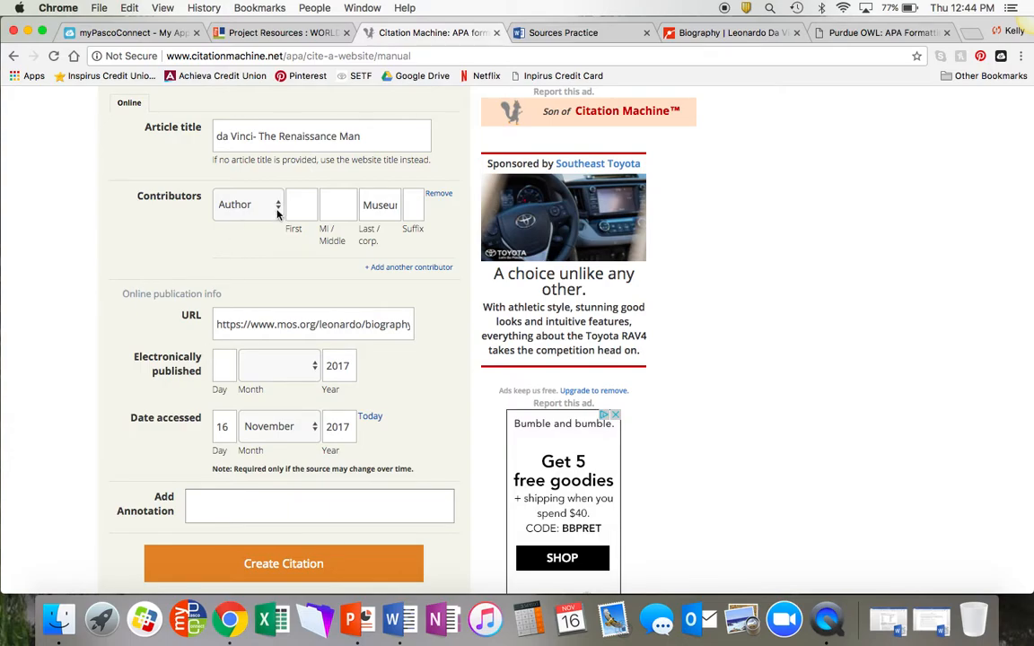
{"action": "mouse_move", "coordinate": [305, 150]}
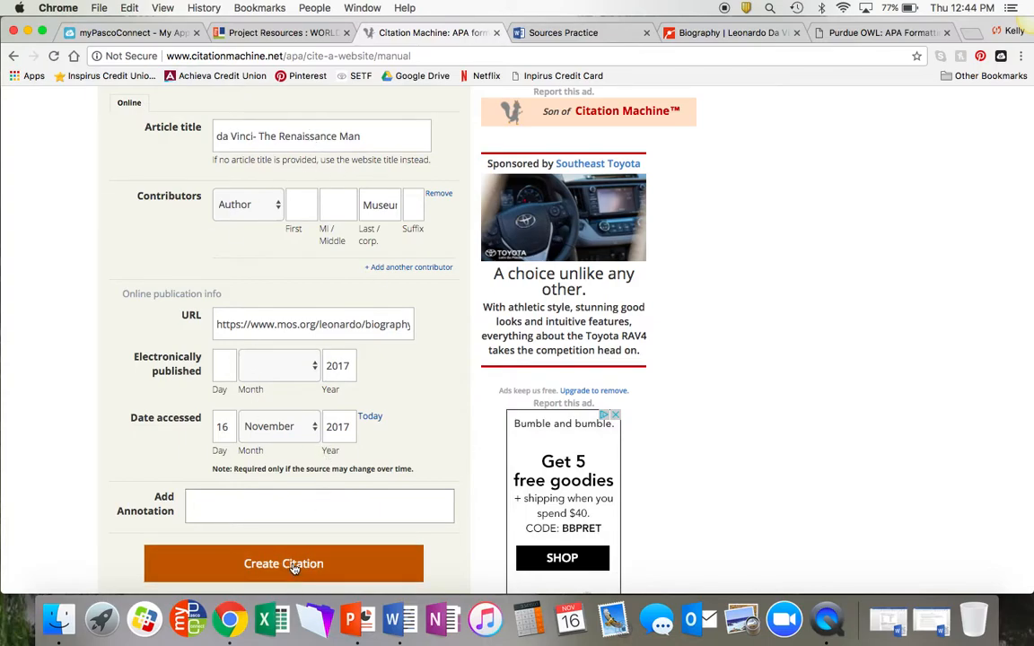
{"action": "left_click", "coordinate": [282, 563]}
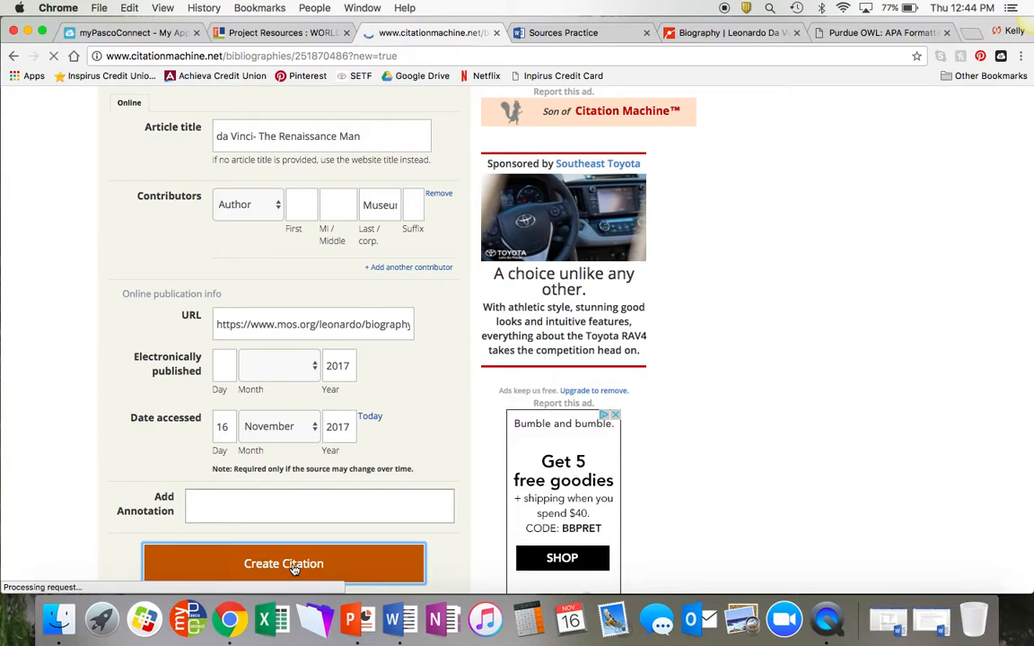
- Copy the generated da Vinci APA citation into the Word Online Sources Practice document
{"action": "left_click", "coordinate": [283, 564]}
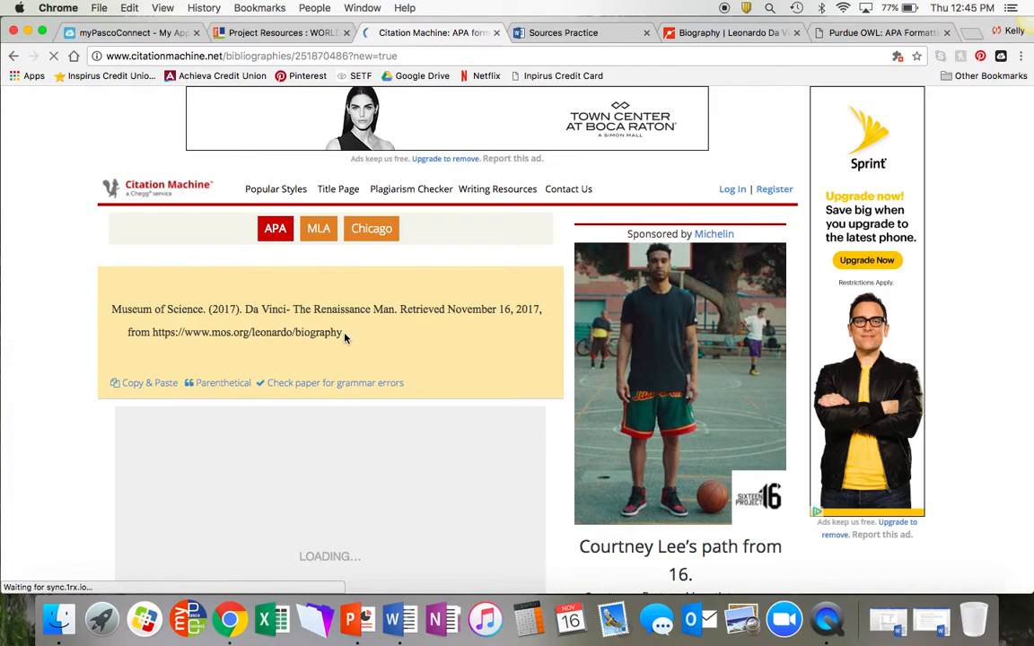
{"action": "left_click_drag", "start_coordinate": [111, 309], "coordinate": [342, 332]}
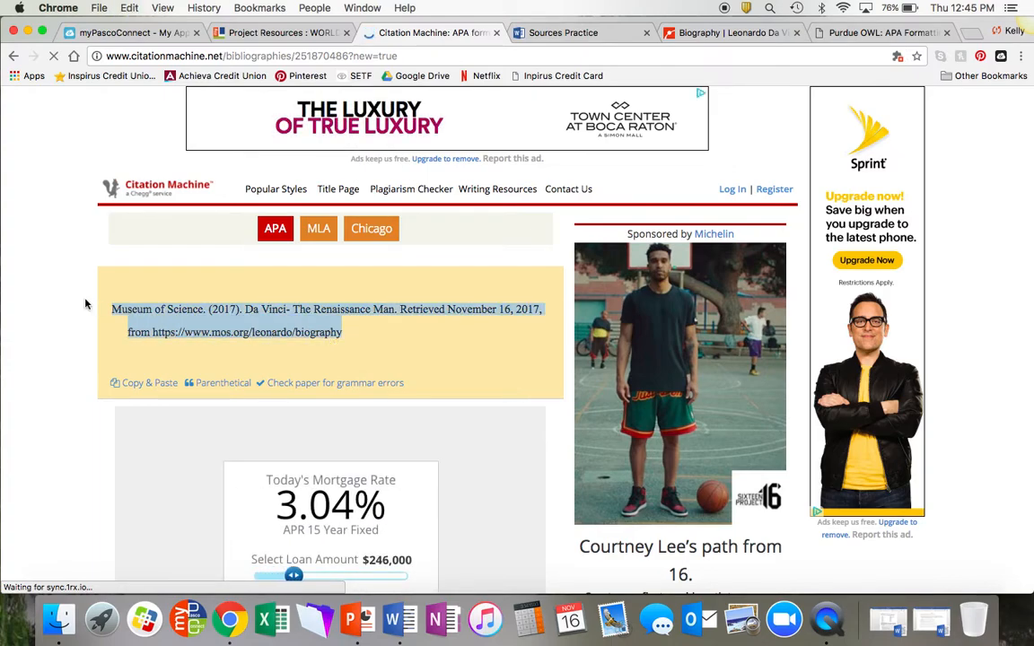
{"action": "left_click", "coordinate": [563, 32]}
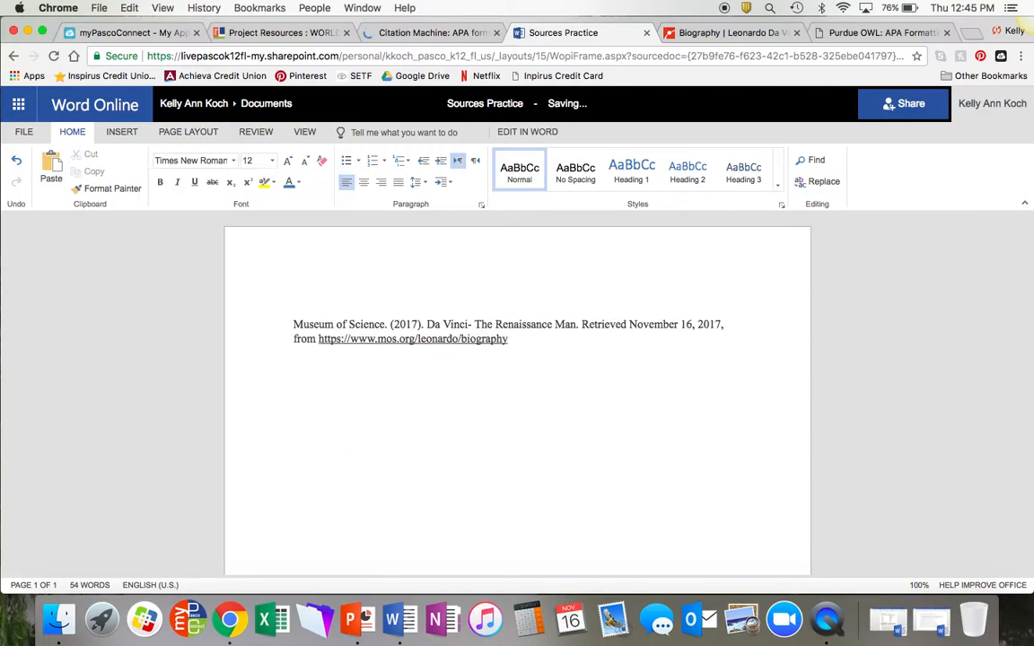
- Type 'Works Cited Page' above the Museum of Science citation
{"action": "type", "text": "Works Cited Page"}
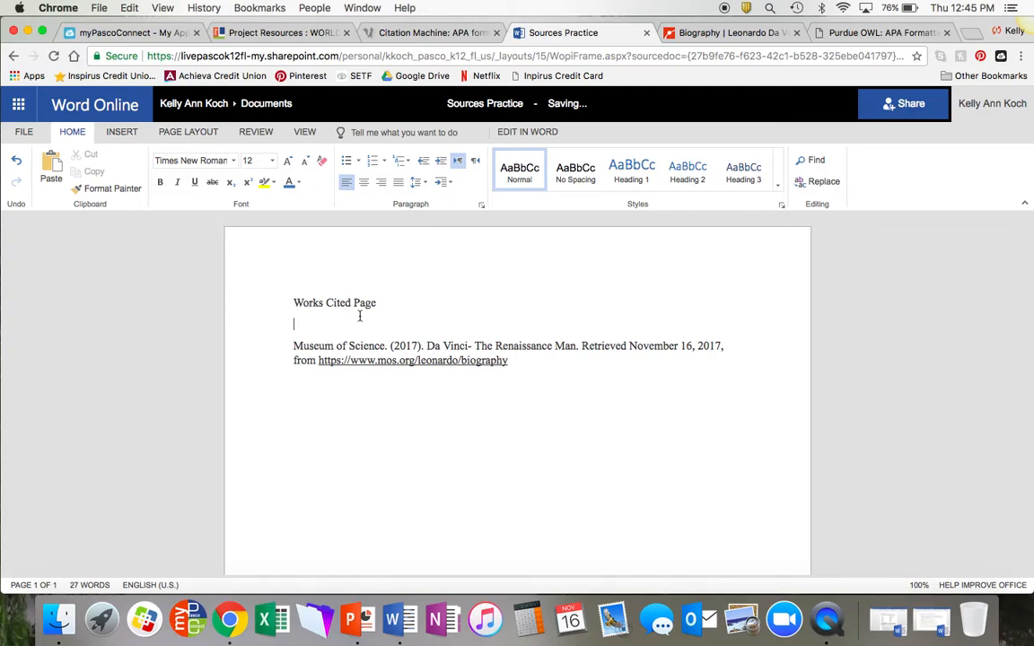
{"action": "mouse_move", "coordinate": [474, 349]}
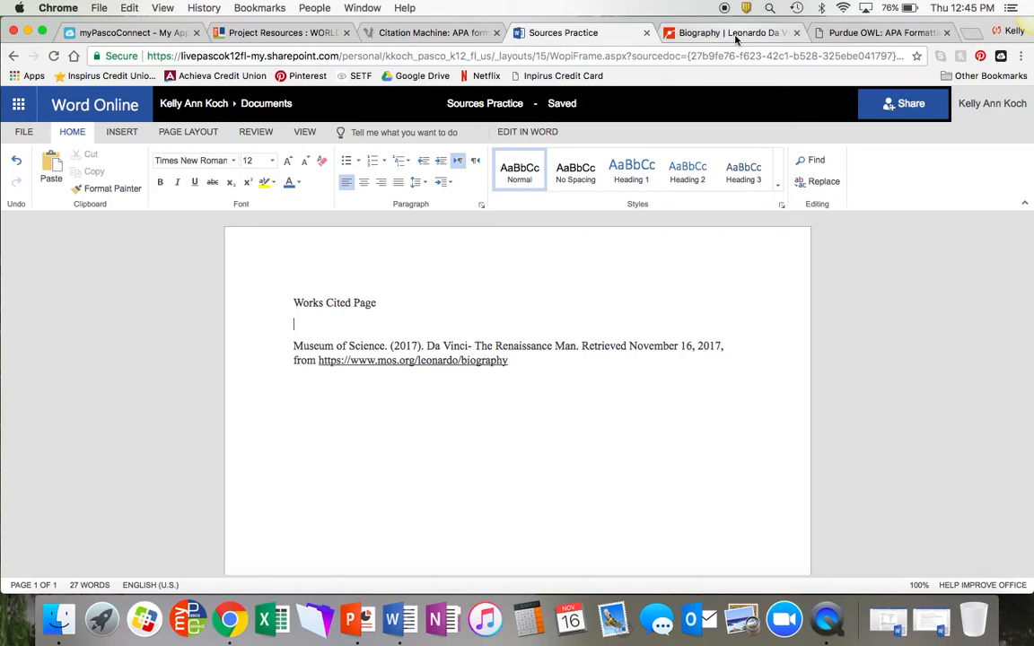
- Open the Museum of Science 'The Inventor' page from the site menu and scroll through it
{"action": "left_click", "coordinate": [727, 33]}
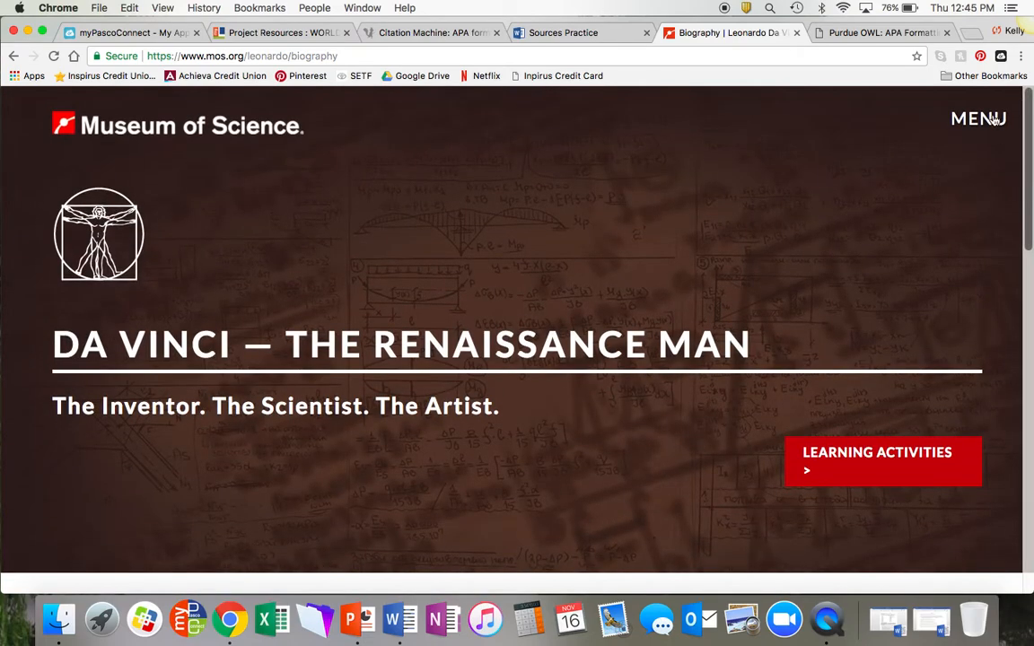
{"action": "left_click", "coordinate": [978, 117]}
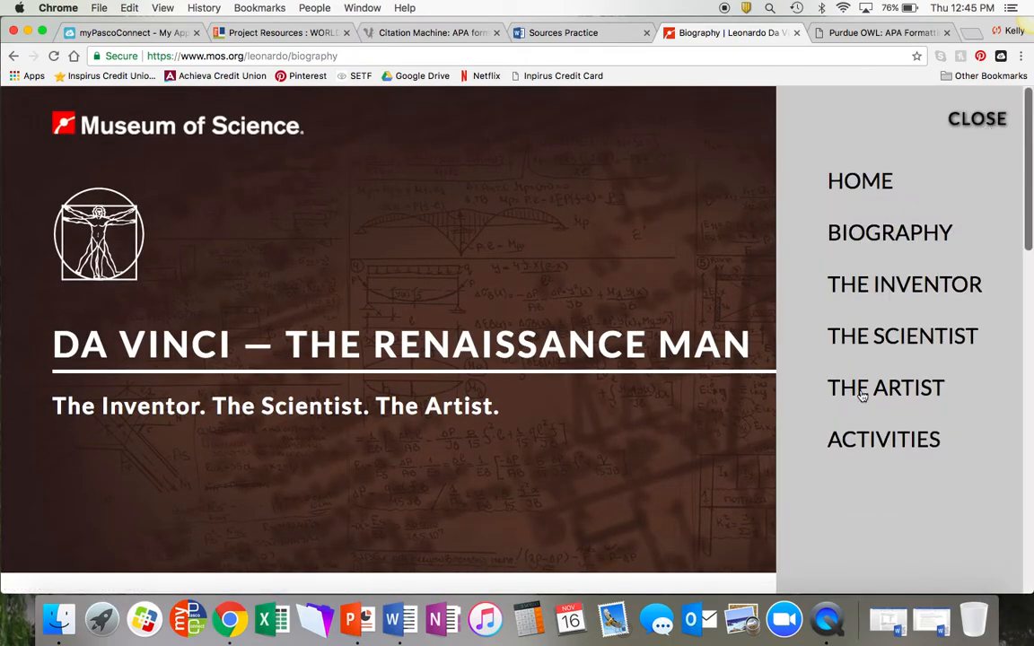
{"action": "left_click", "coordinate": [905, 284]}
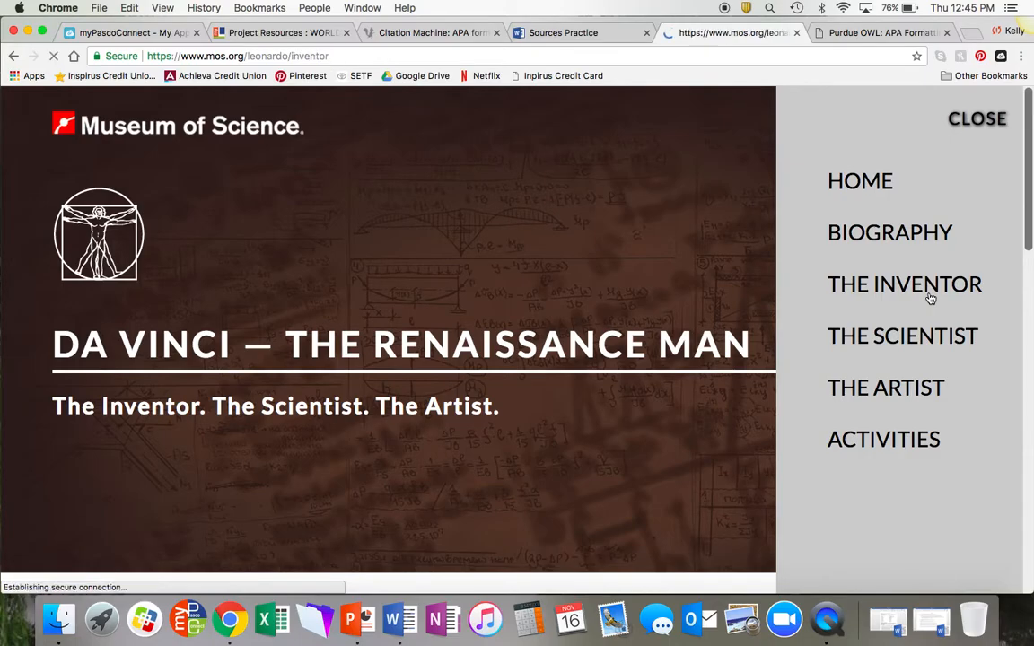
{"action": "left_click", "coordinate": [905, 283]}
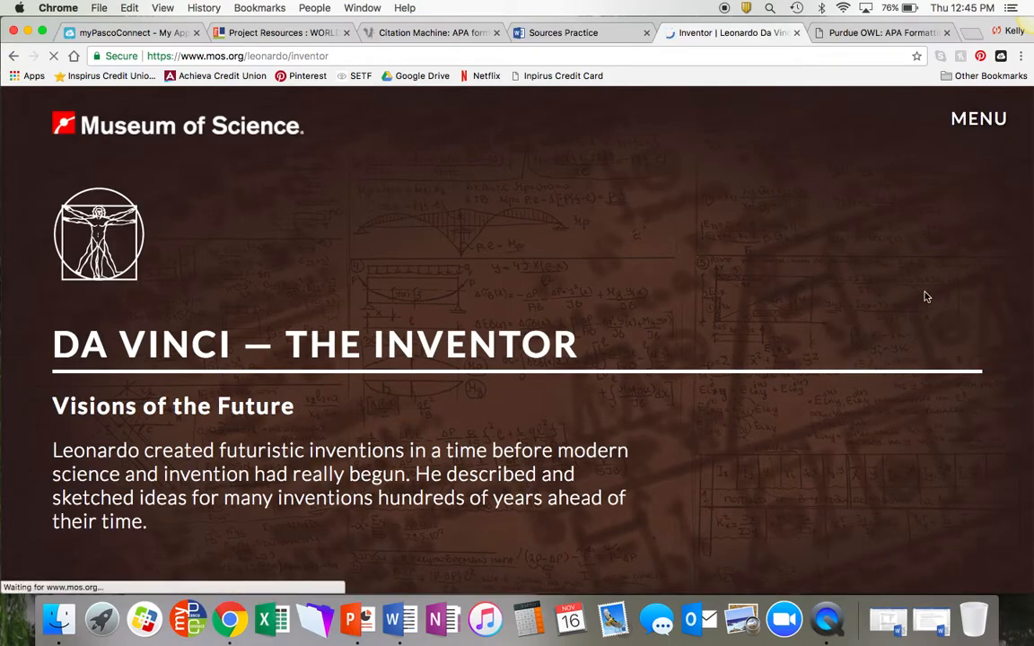
{"action": "scroll", "scroll_direction": "down", "scroll_amount": 3}
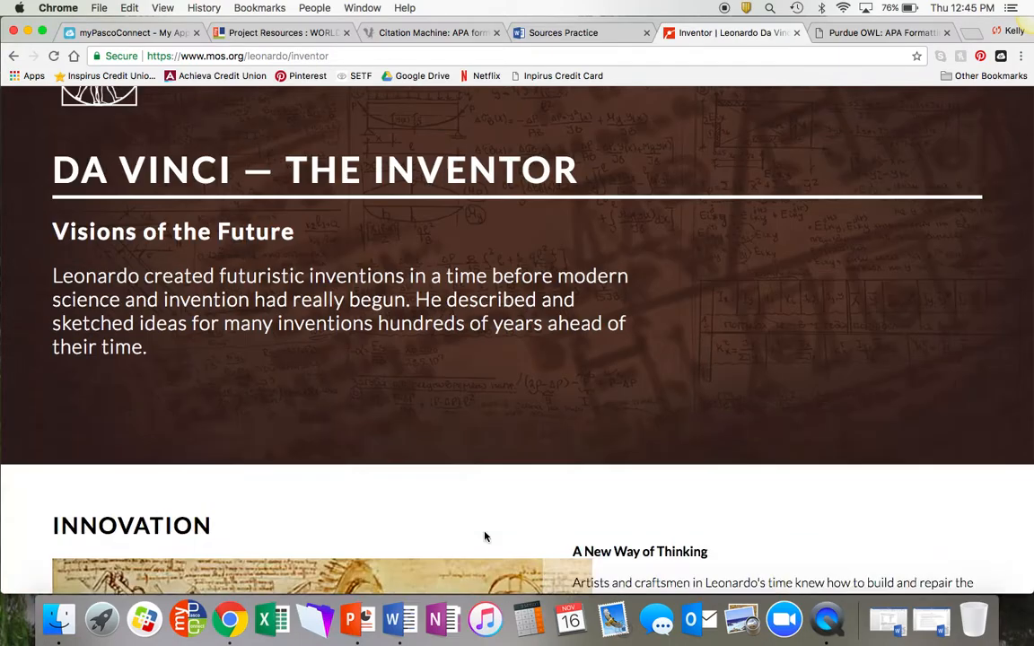
{"action": "scroll", "scroll_direction": "down", "scroll_amount": 3}
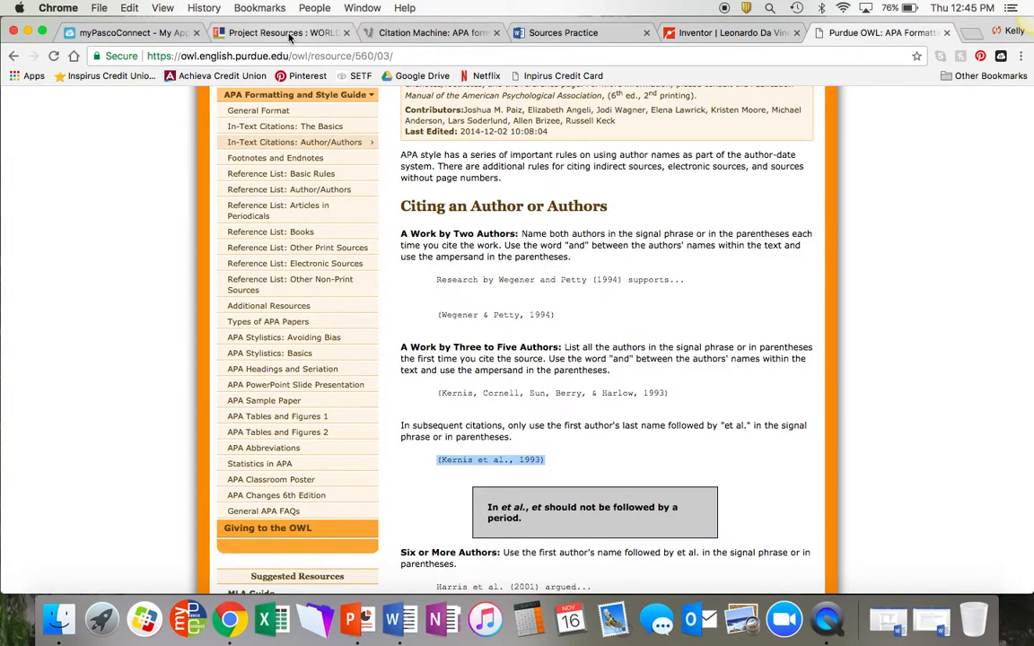
- Glance at the class project resources, then return to Purdue OWL and load APA General Format
{"action": "left_click", "coordinate": [282, 32]}
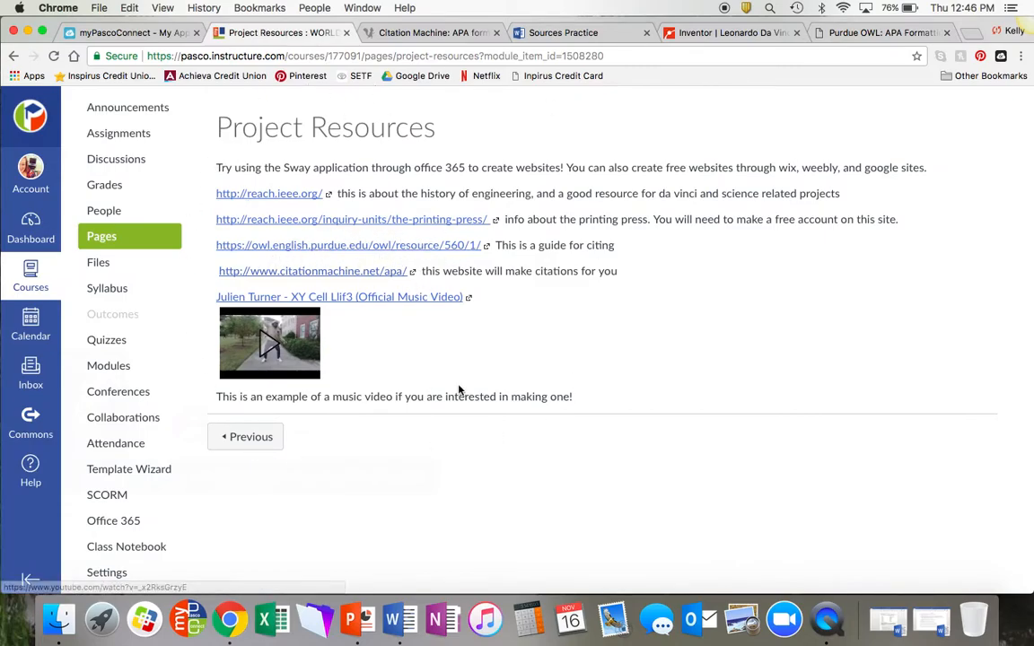
{"action": "left_click", "coordinate": [884, 33]}
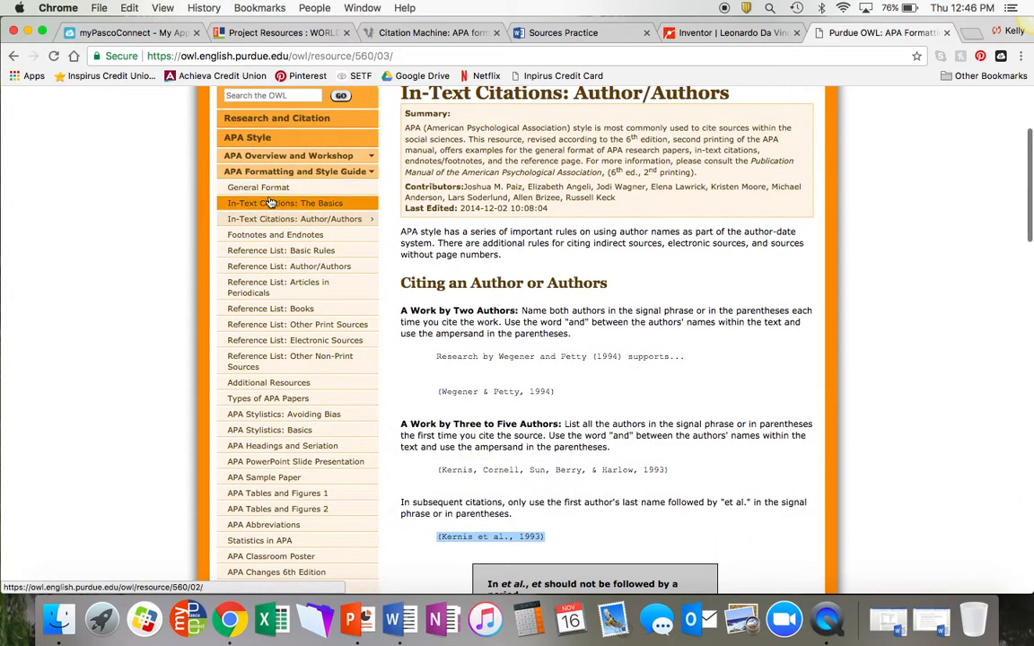
{"action": "left_click", "coordinate": [258, 186]}
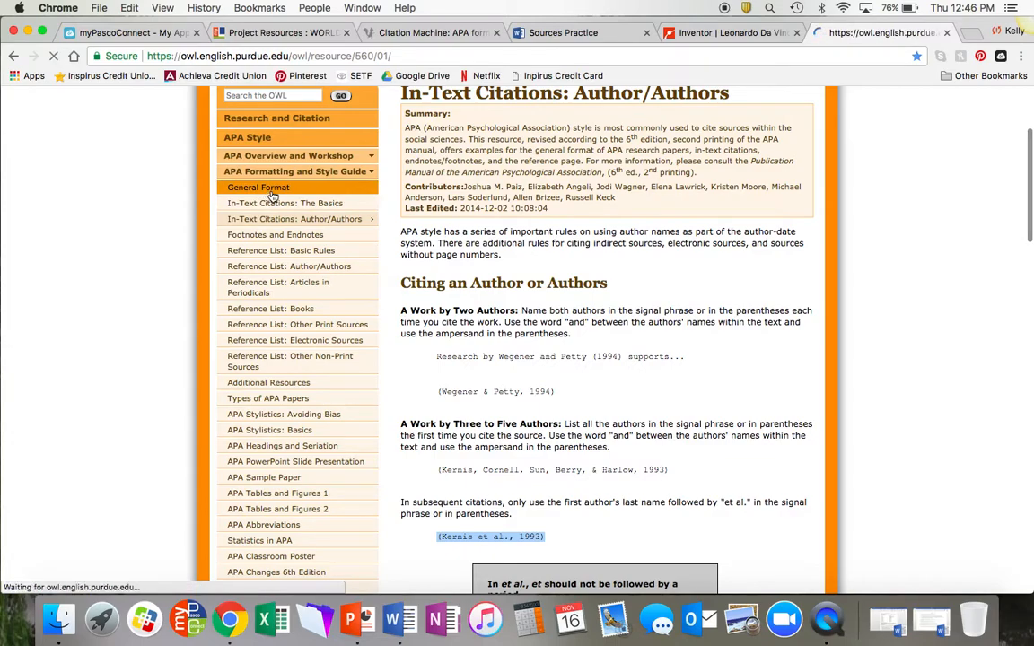
{"action": "left_click", "coordinate": [258, 187]}
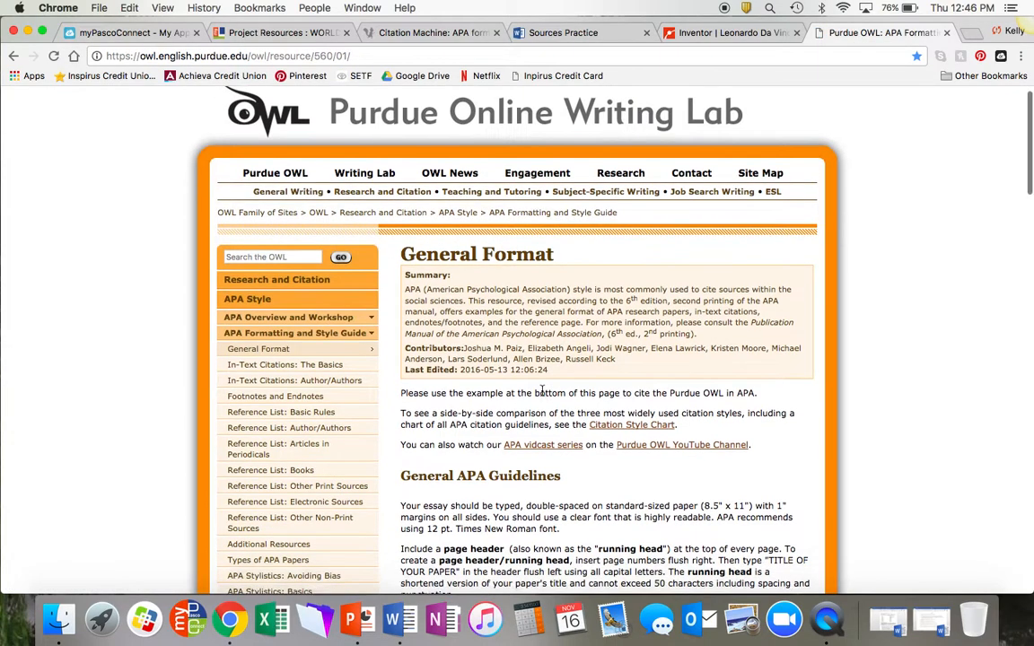
{"action": "scroll", "scroll_direction": "down", "scroll_amount": 3}
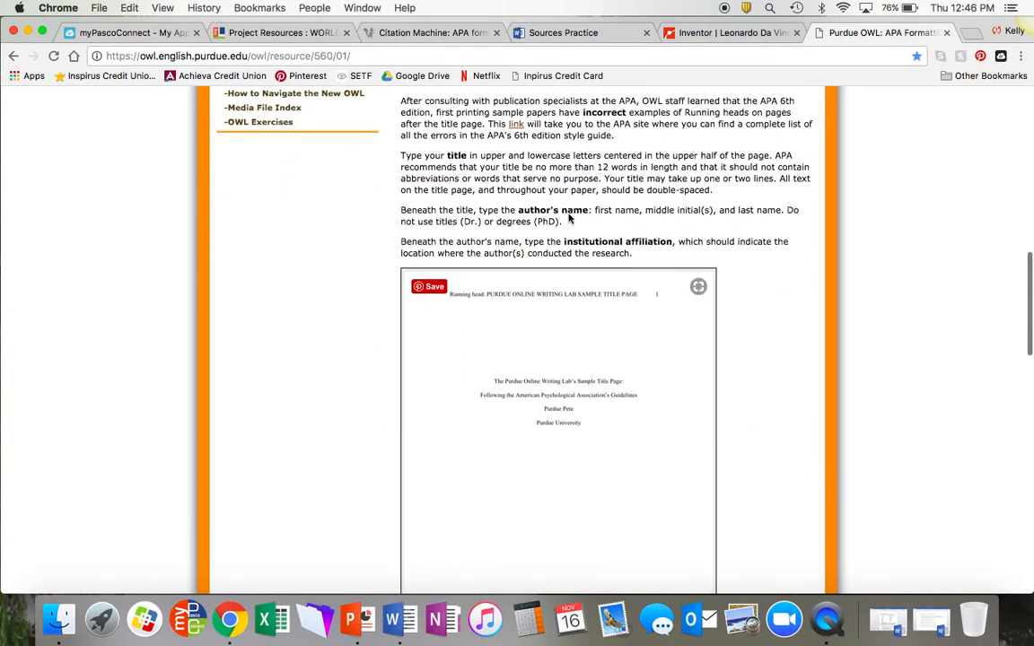
{"action": "scroll", "scroll_direction": "down", "scroll_amount": 3}
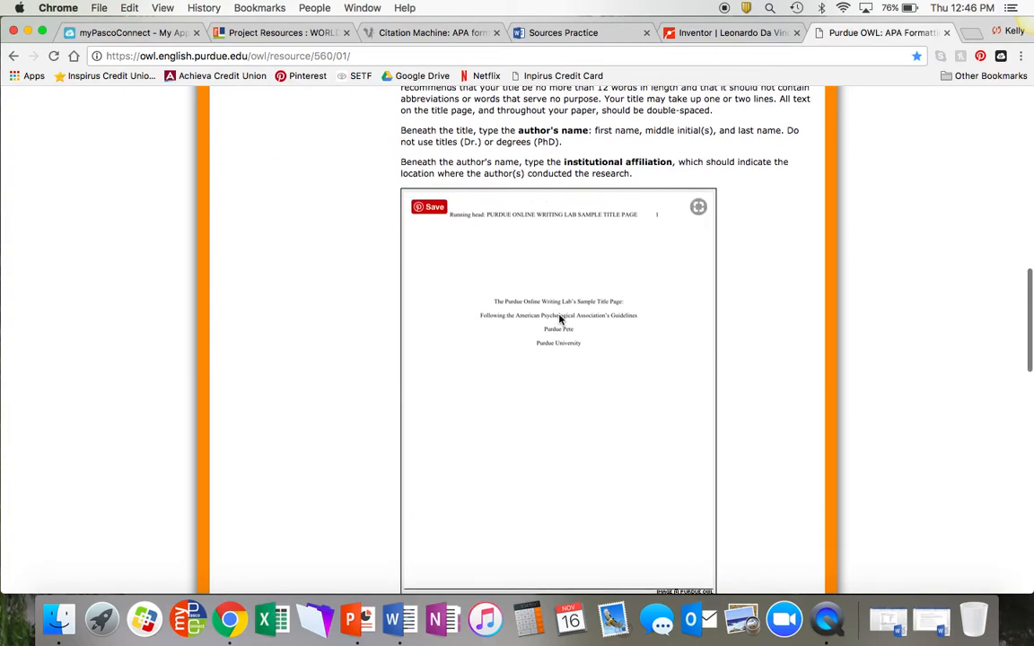
{"action": "scroll", "scroll_direction": "down", "scroll_amount": 3}
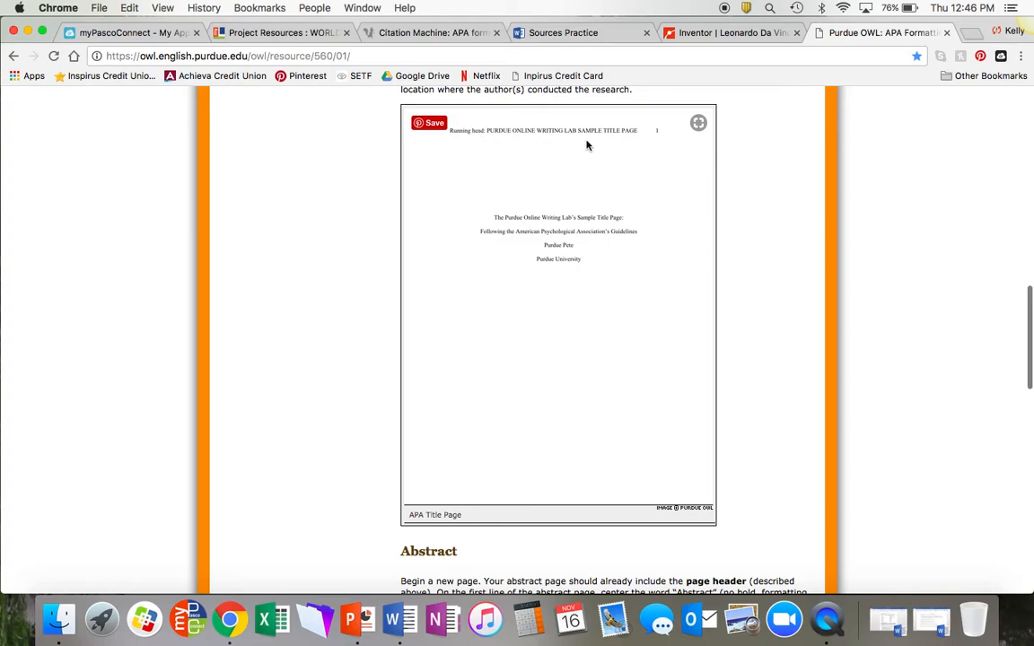
{"action": "mouse_move", "coordinate": [596, 151]}
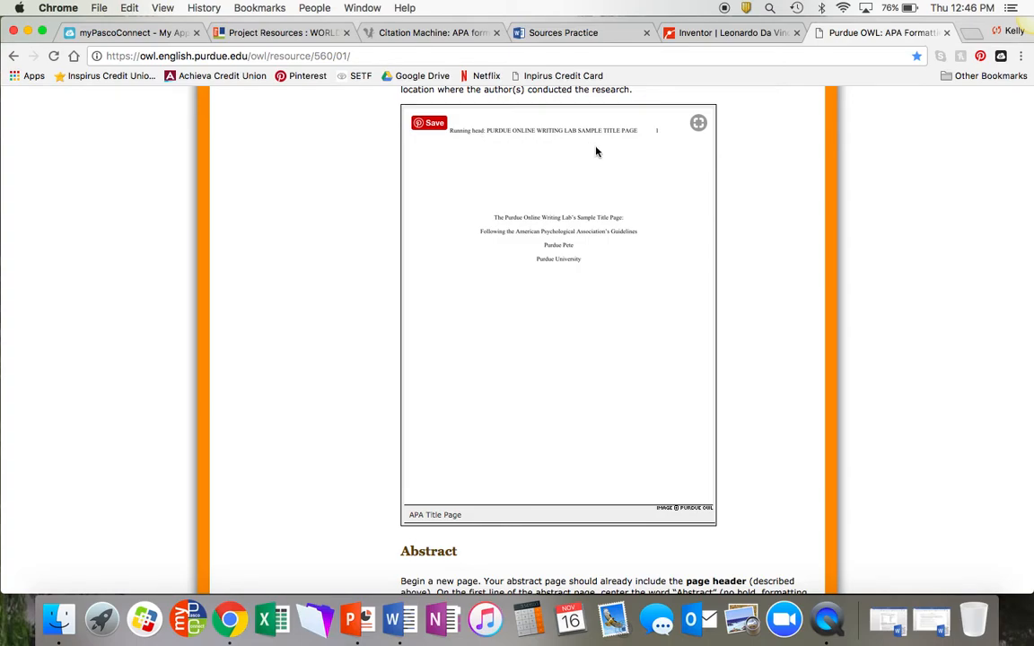
{"action": "mouse_move", "coordinate": [509, 312]}
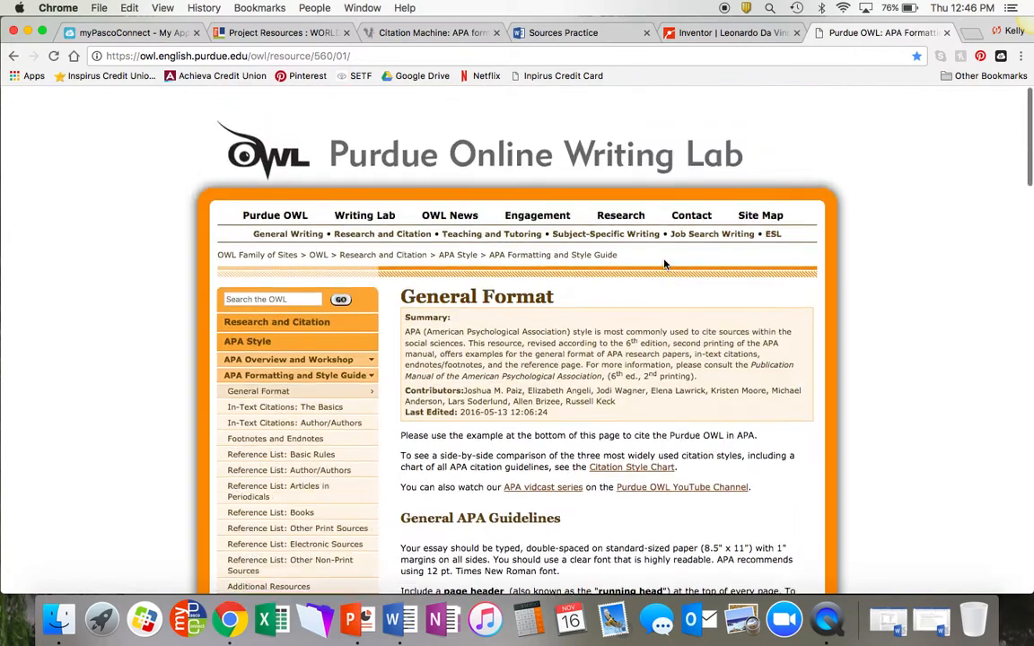
{"action": "scroll", "scroll_direction": "down", "scroll_amount": 3}
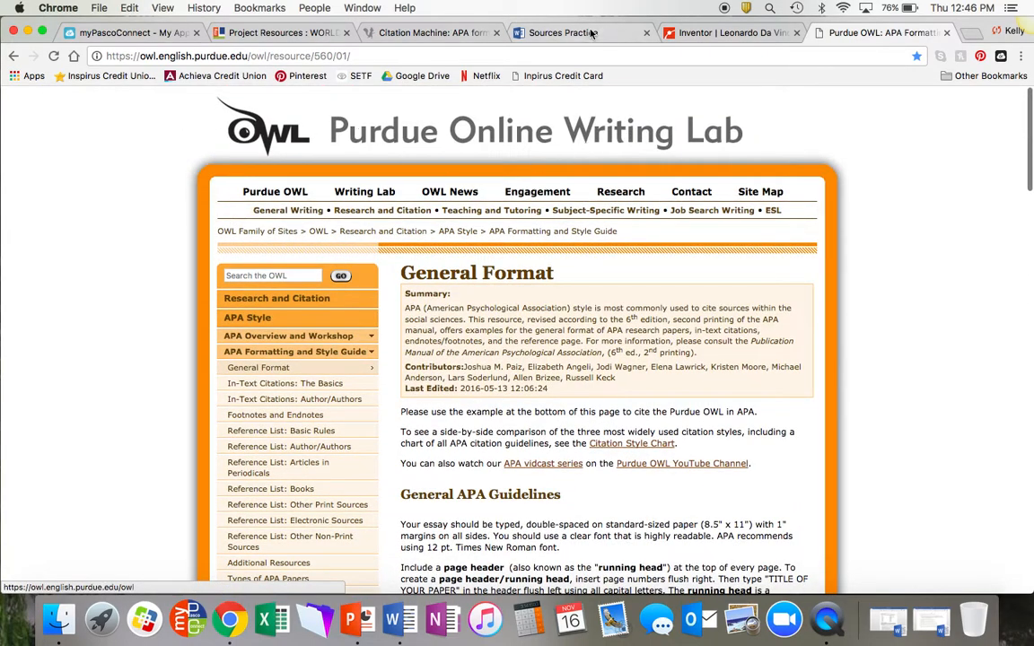